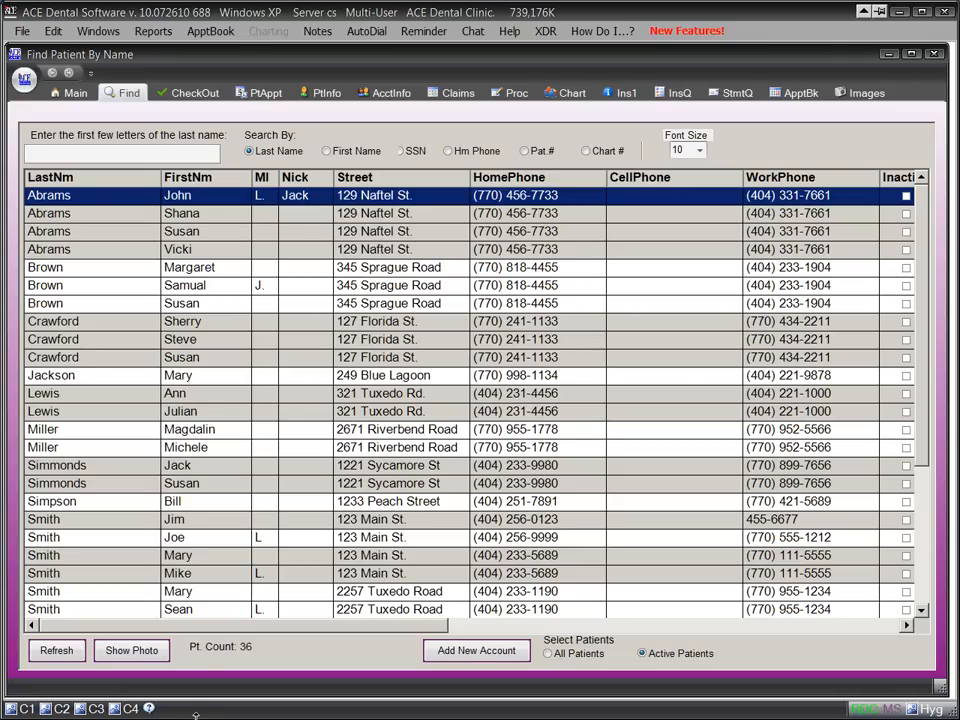
{"action": "mouse_move", "coordinate": [184, 284]}
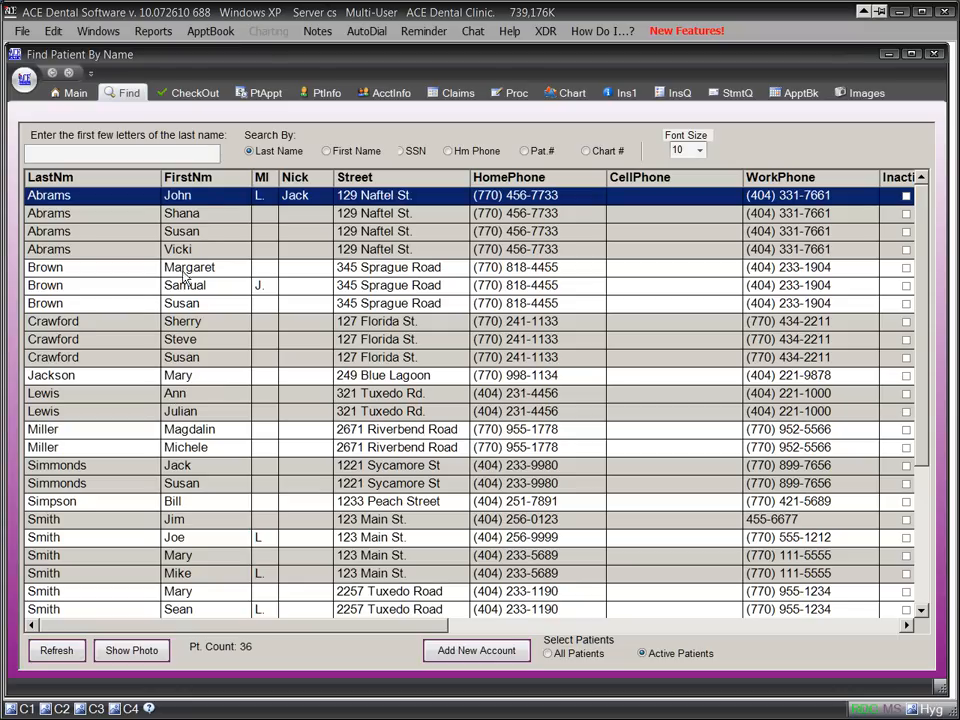
{"action": "mouse_move", "coordinate": [324, 94]}
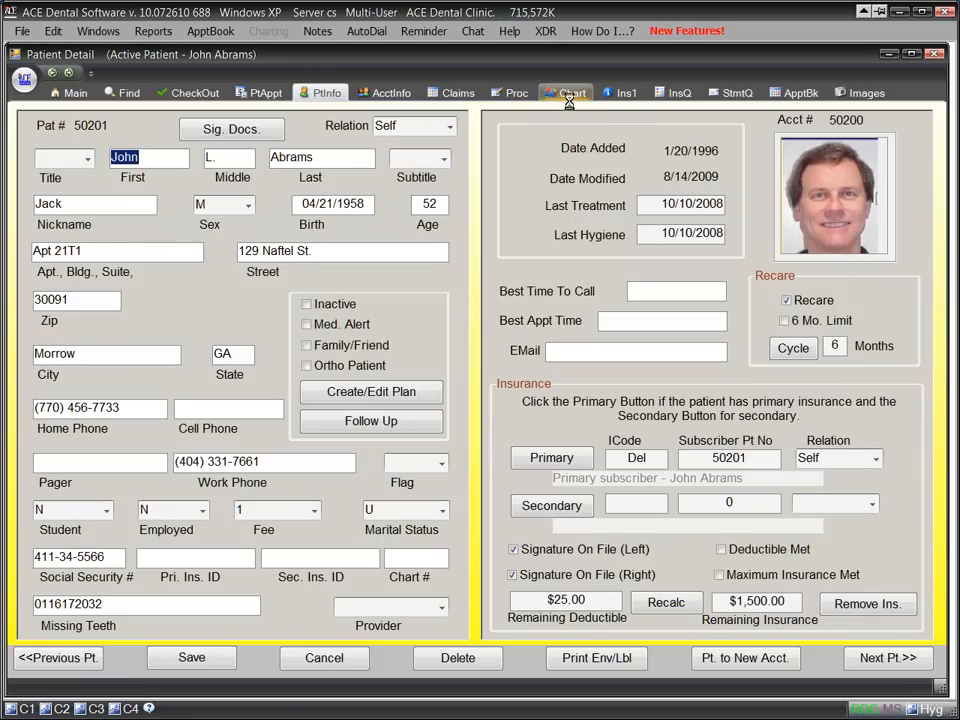
{"action": "left_click", "coordinate": [566, 92]}
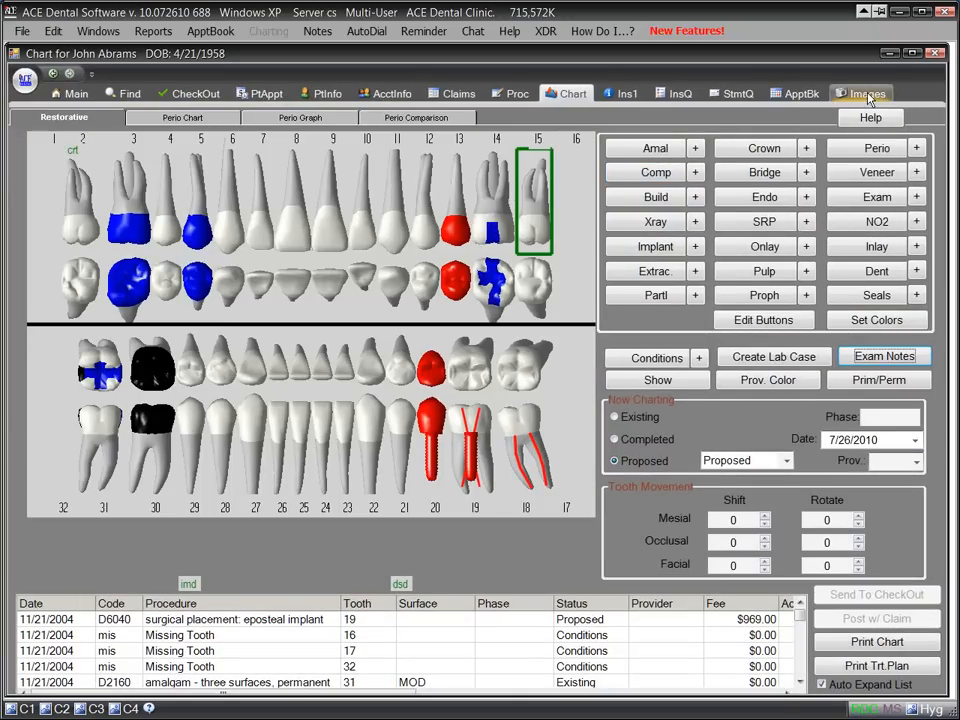
{"action": "left_click", "coordinate": [882, 92]}
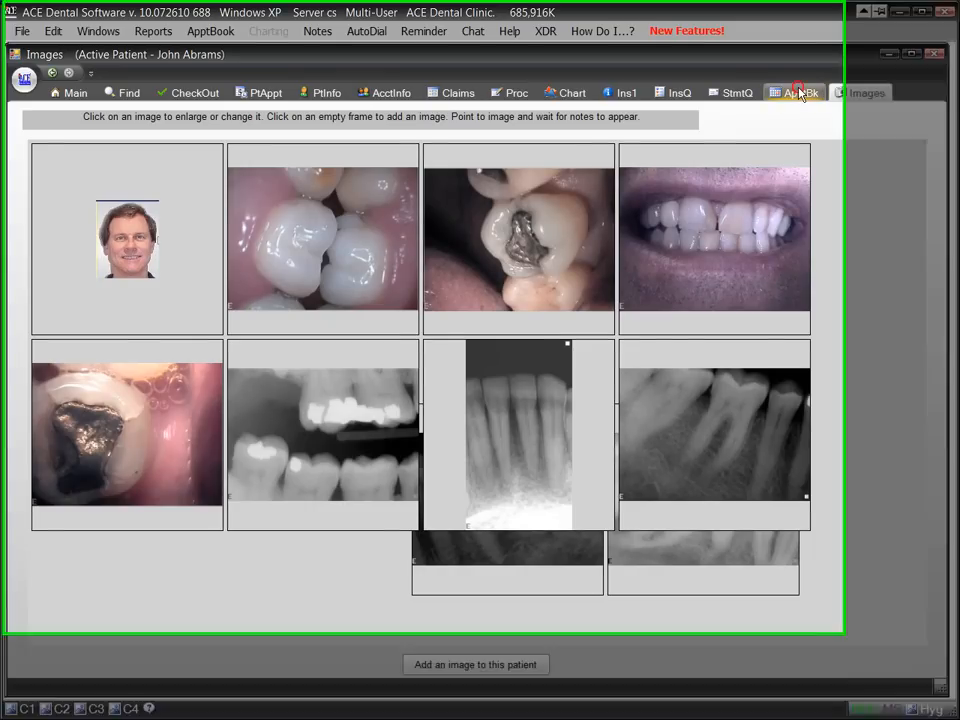
{"action": "left_click", "coordinate": [796, 94]}
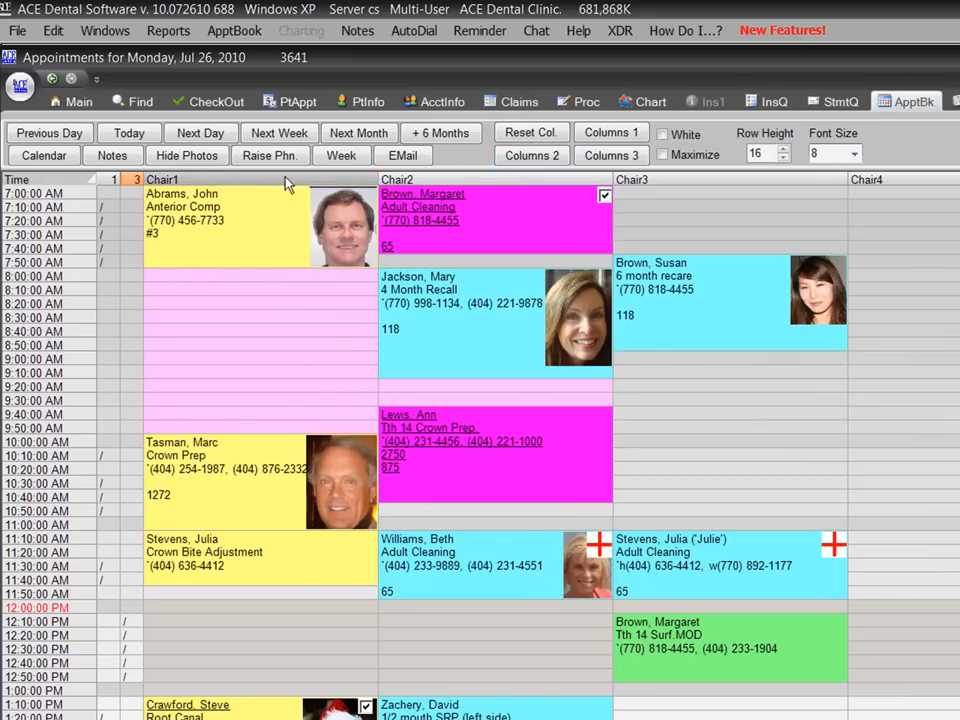
{"action": "mouse_move", "coordinate": [240, 236]}
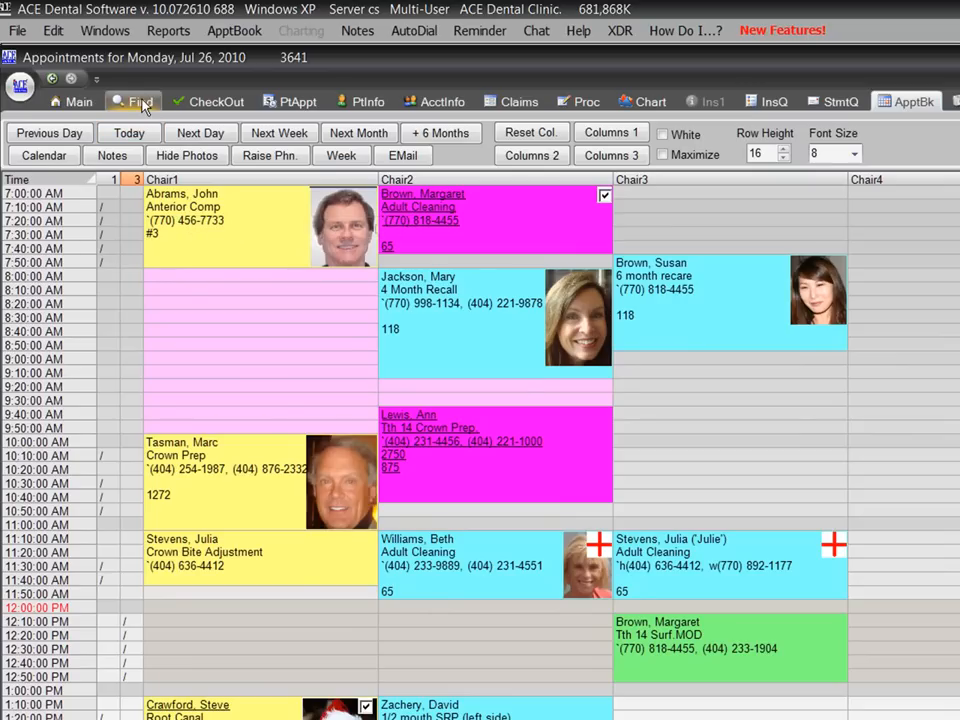
Search the patient list by last name 'st' to reach the Stevens patients.
{"action": "left_click", "coordinate": [132, 100]}
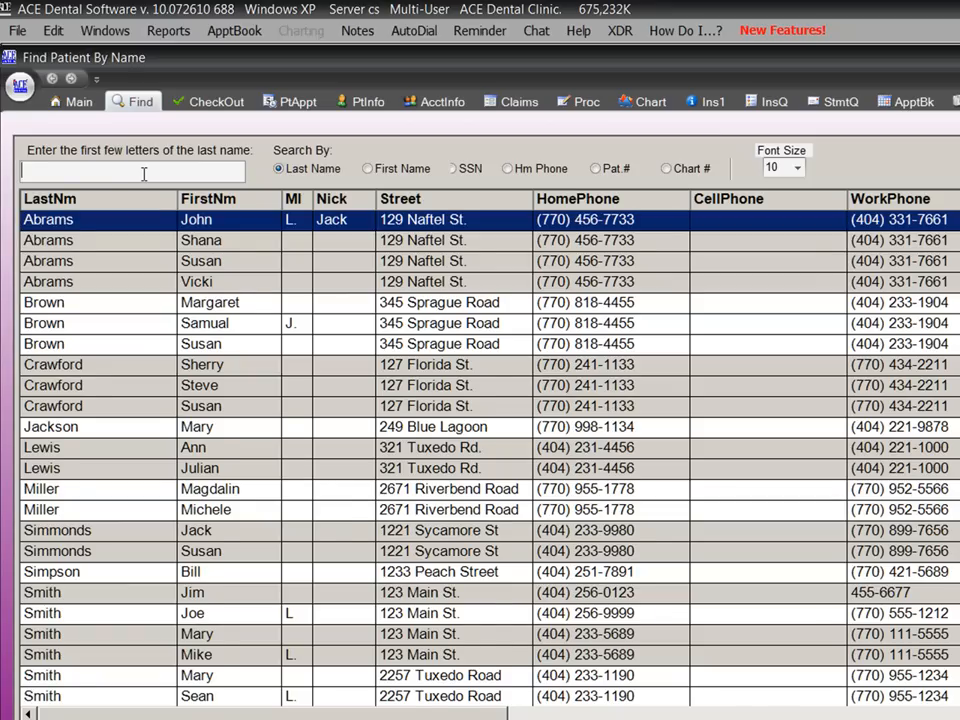
{"action": "type", "text": "s"}
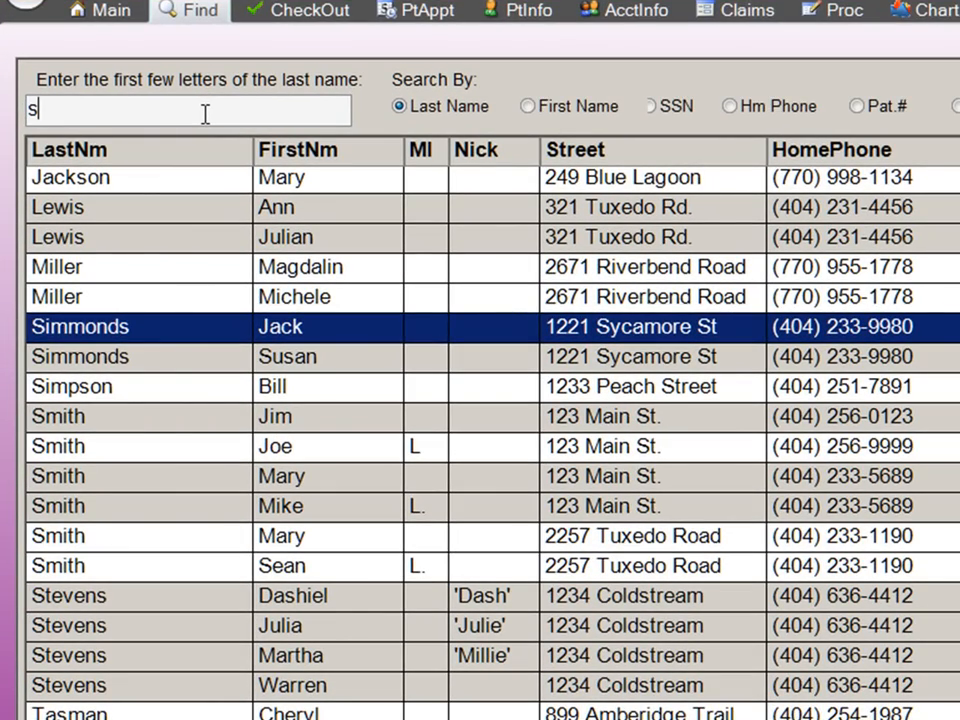
{"action": "type", "text": "t"}
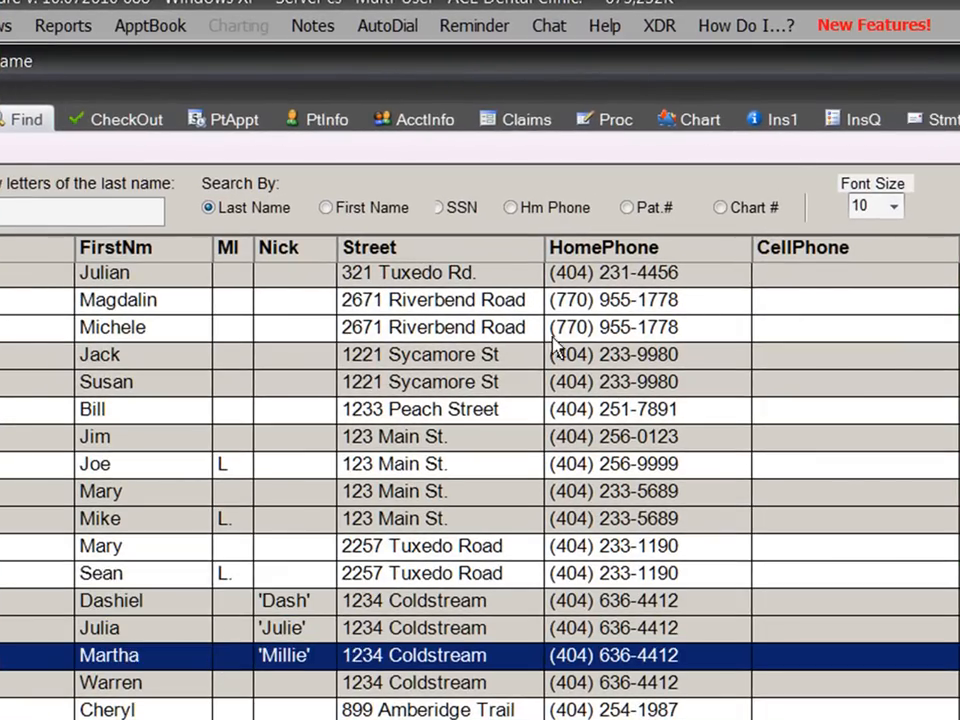
{"action": "left_click", "coordinate": [776, 120]}
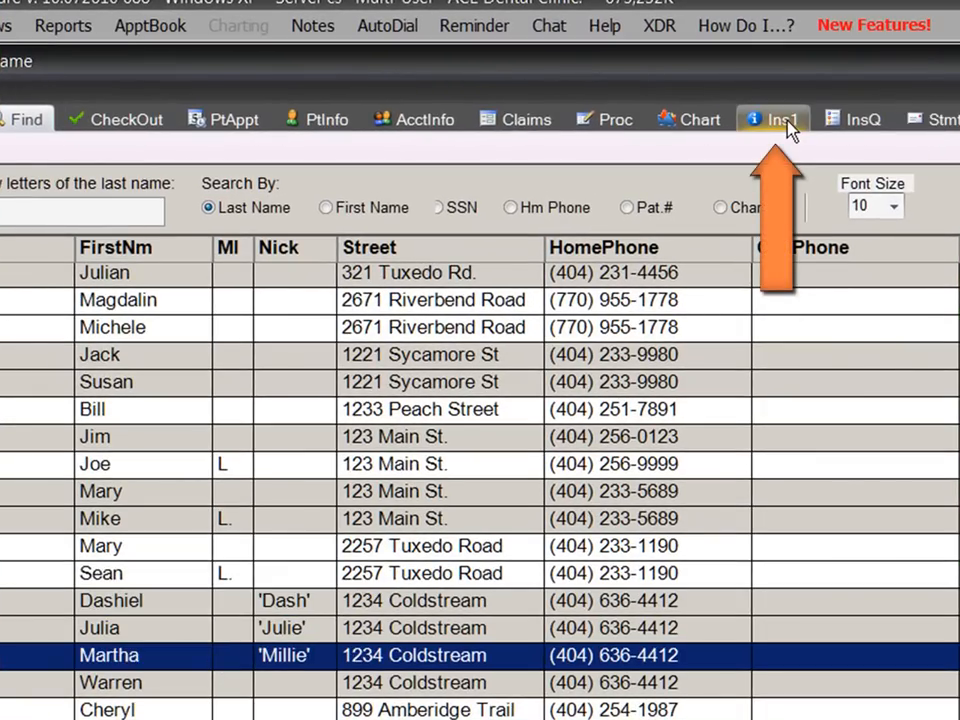
{"action": "left_click", "coordinate": [110, 682]}
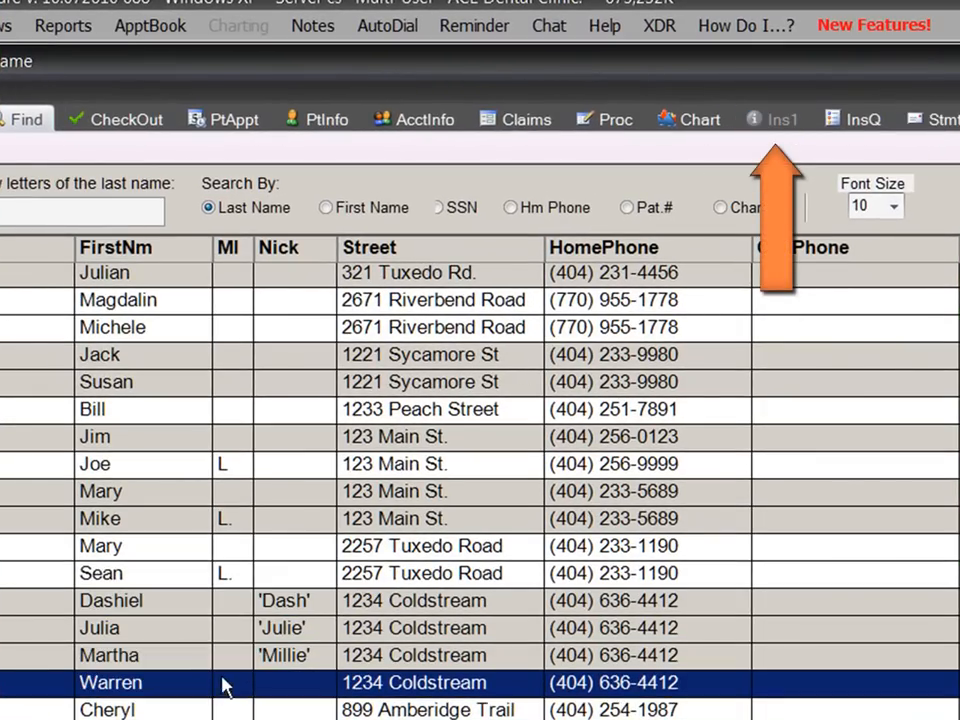
{"action": "mouse_move", "coordinate": [312, 672]}
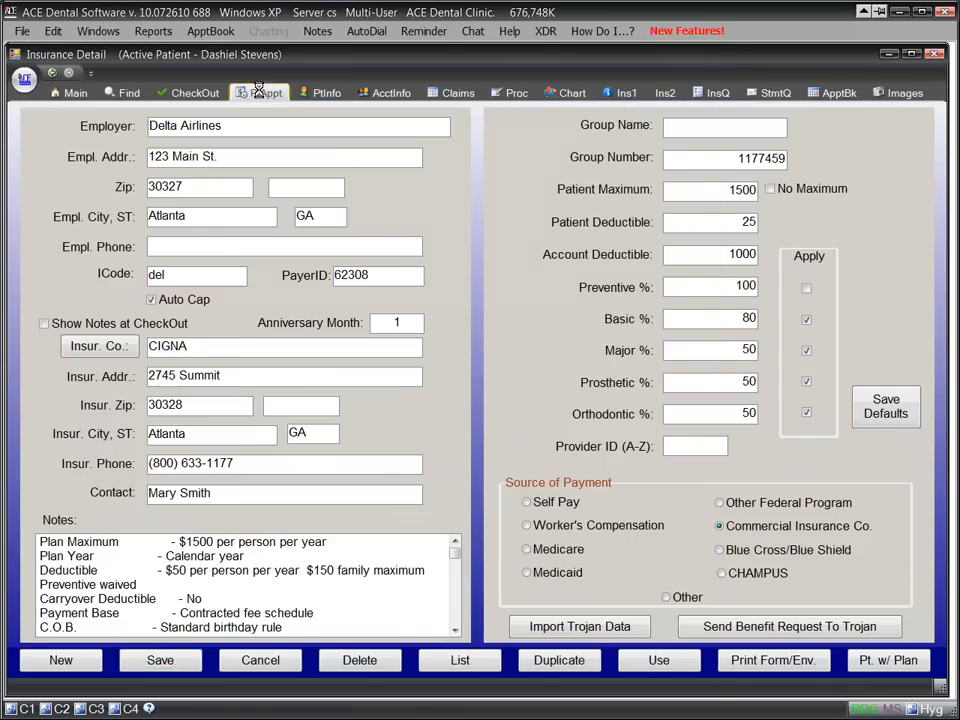
{"action": "left_click", "coordinate": [264, 92]}
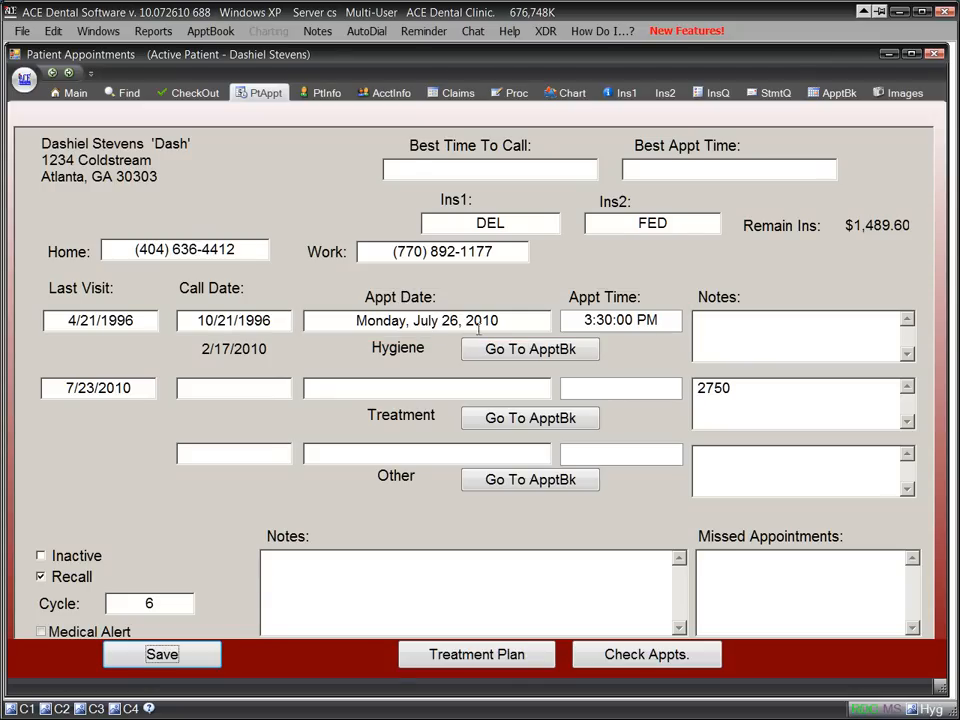
{"action": "mouse_move", "coordinate": [548, 348]}
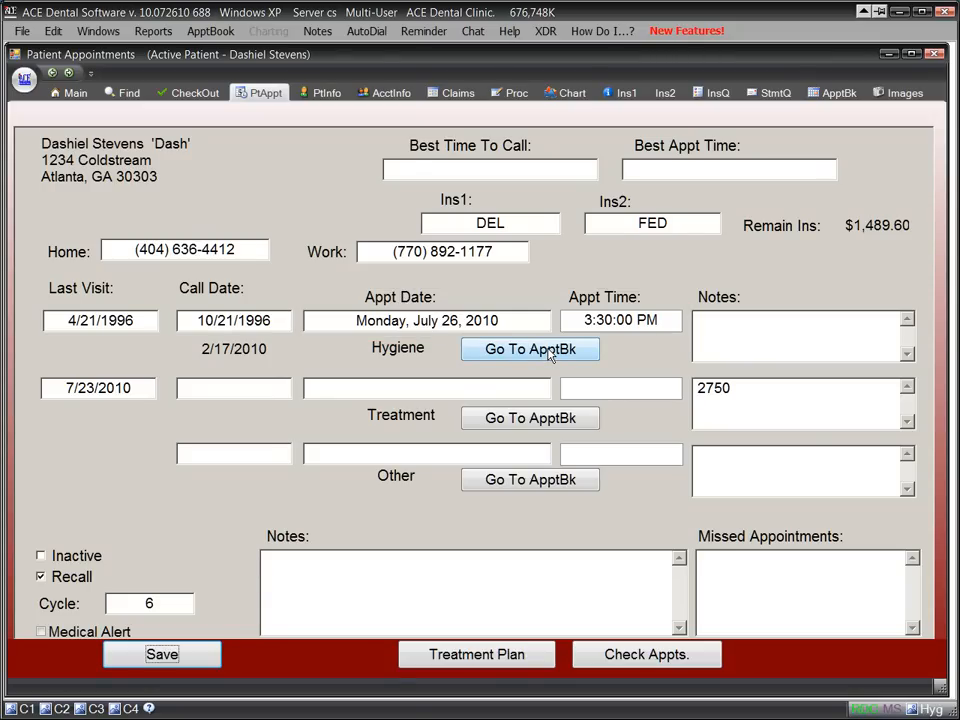
{"action": "left_click", "coordinate": [530, 348]}
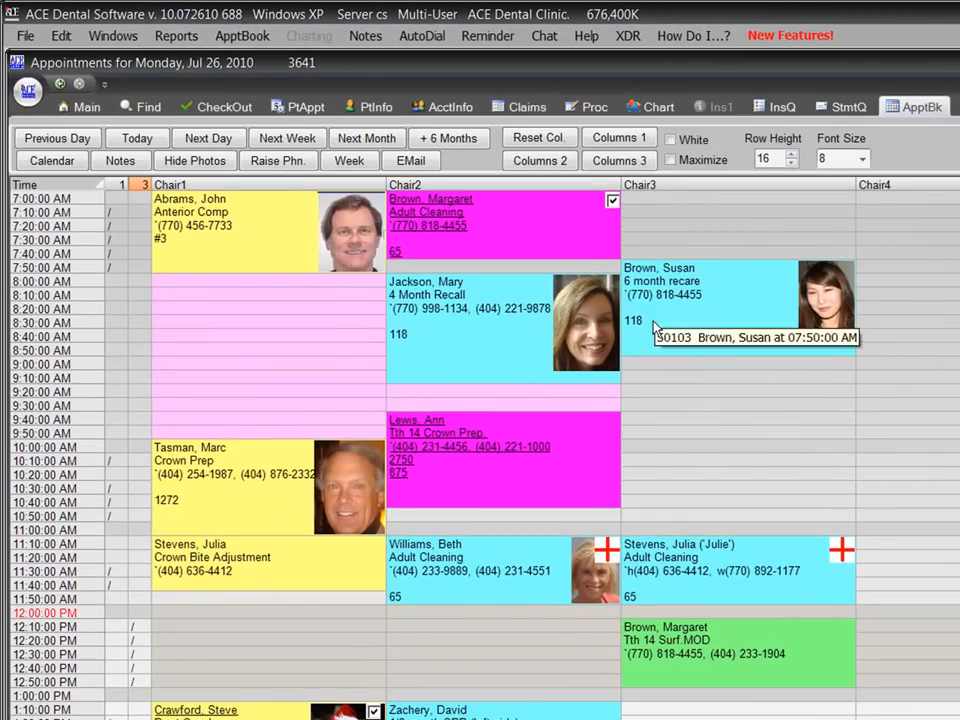
{"action": "mouse_move", "coordinate": [652, 106]}
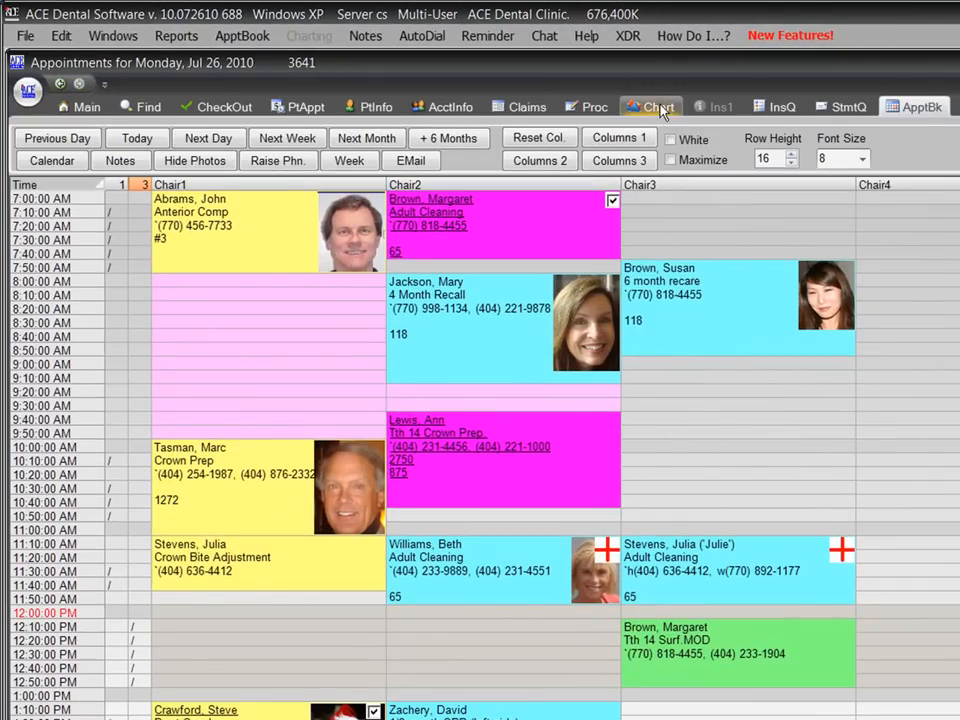
{"action": "left_click", "coordinate": [652, 108]}
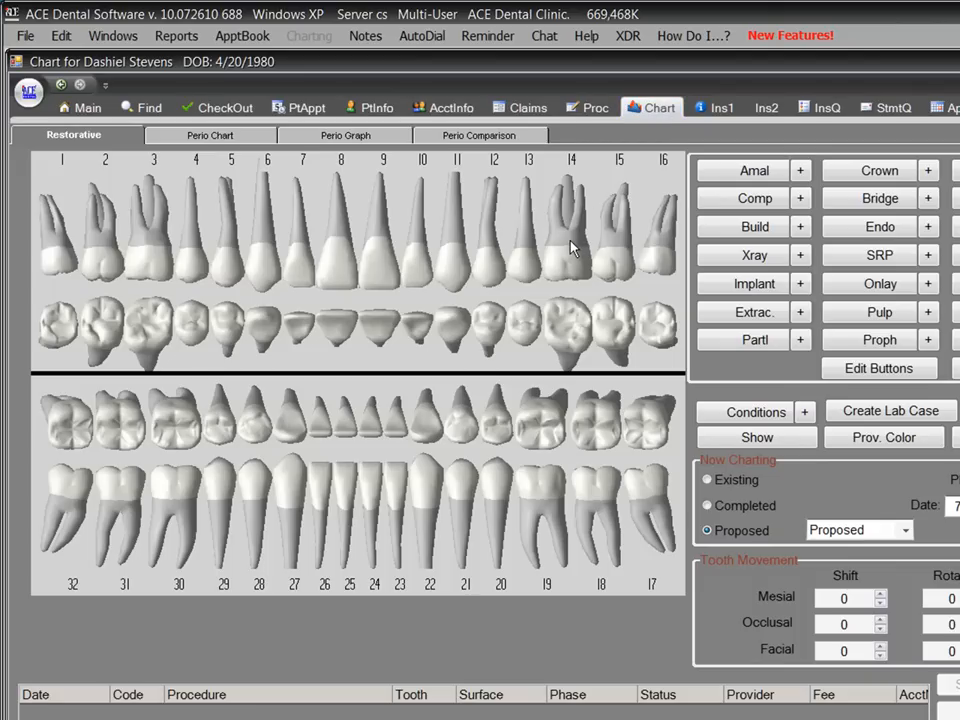
{"action": "left_click", "coordinate": [536, 426]}
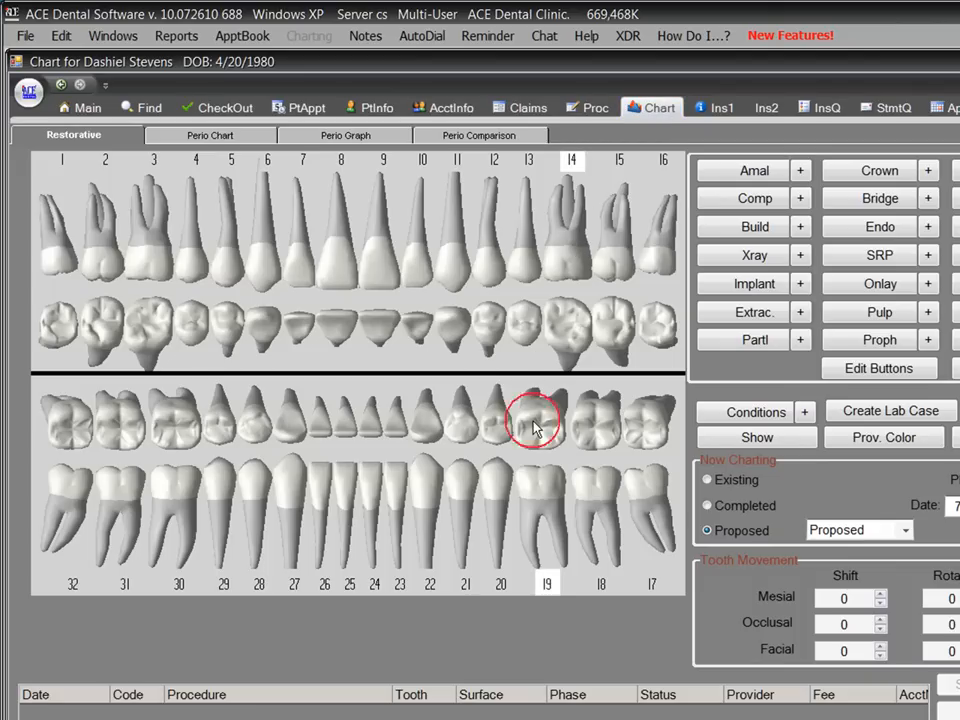
{"action": "left_click", "coordinate": [880, 170]}
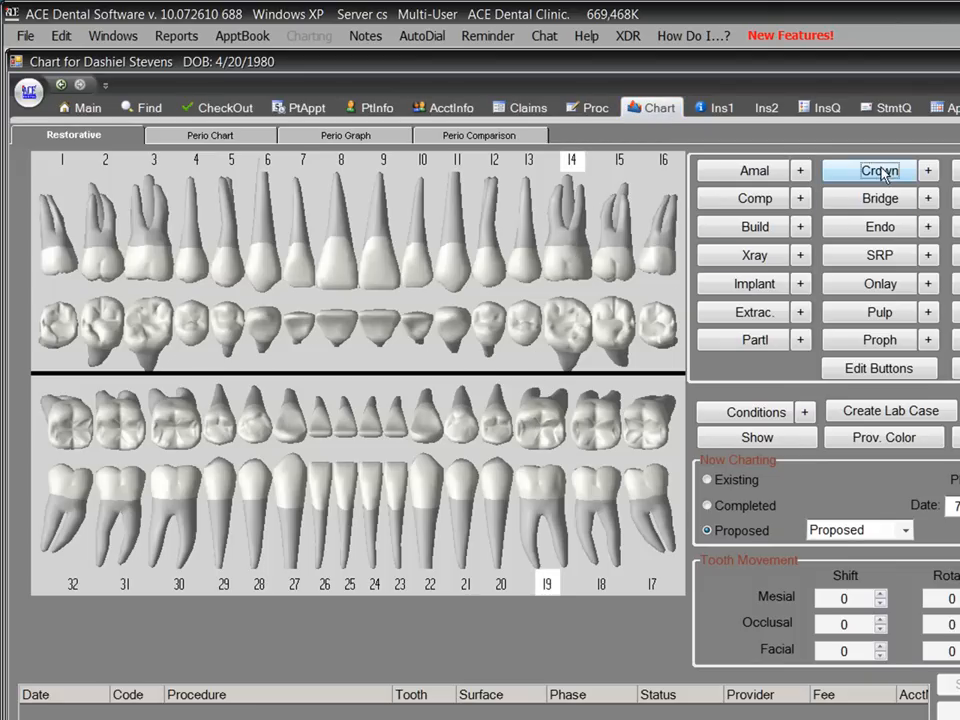
{"action": "left_click", "coordinate": [878, 170]}
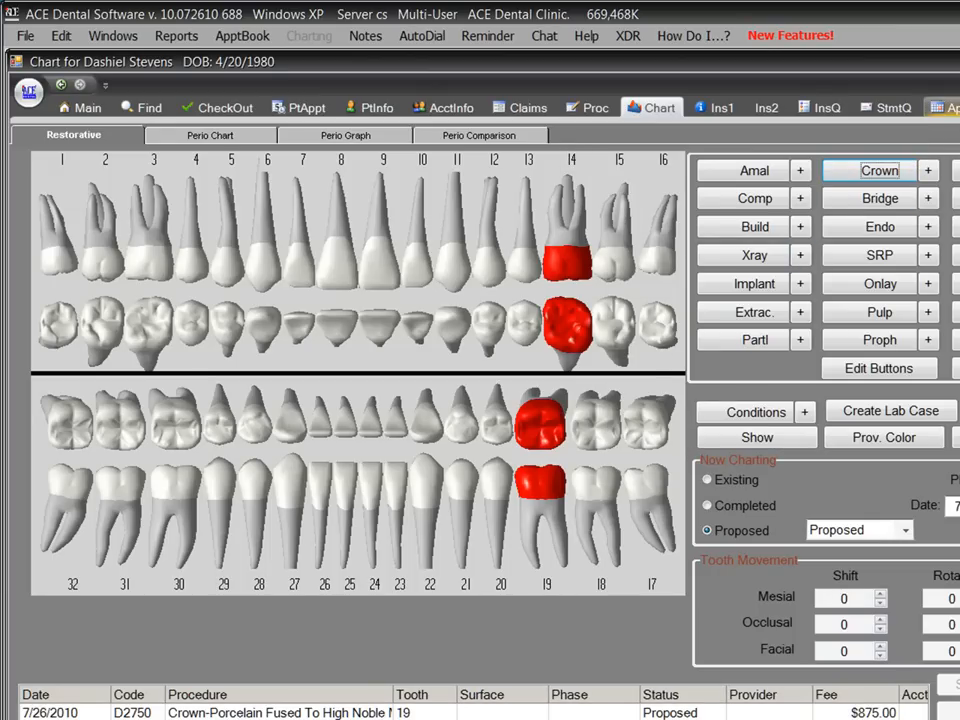
{"action": "left_click", "coordinate": [944, 108]}
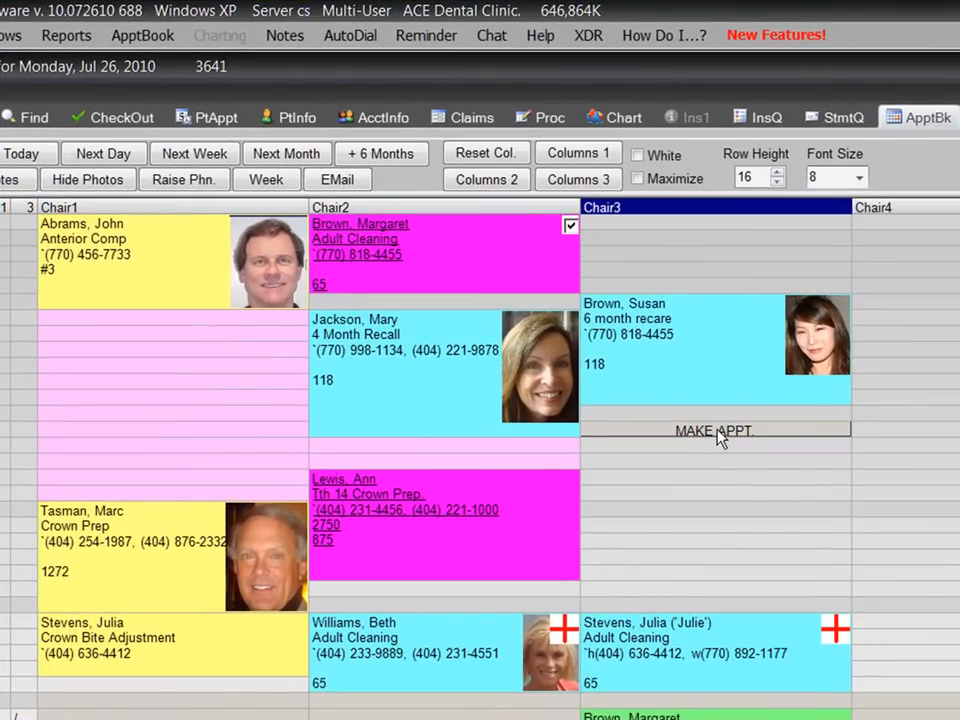
Book a 9:10 AM Chair3 crown-prep appointment with both planned crowns attached ($875).
{"action": "left_click", "coordinate": [716, 430]}
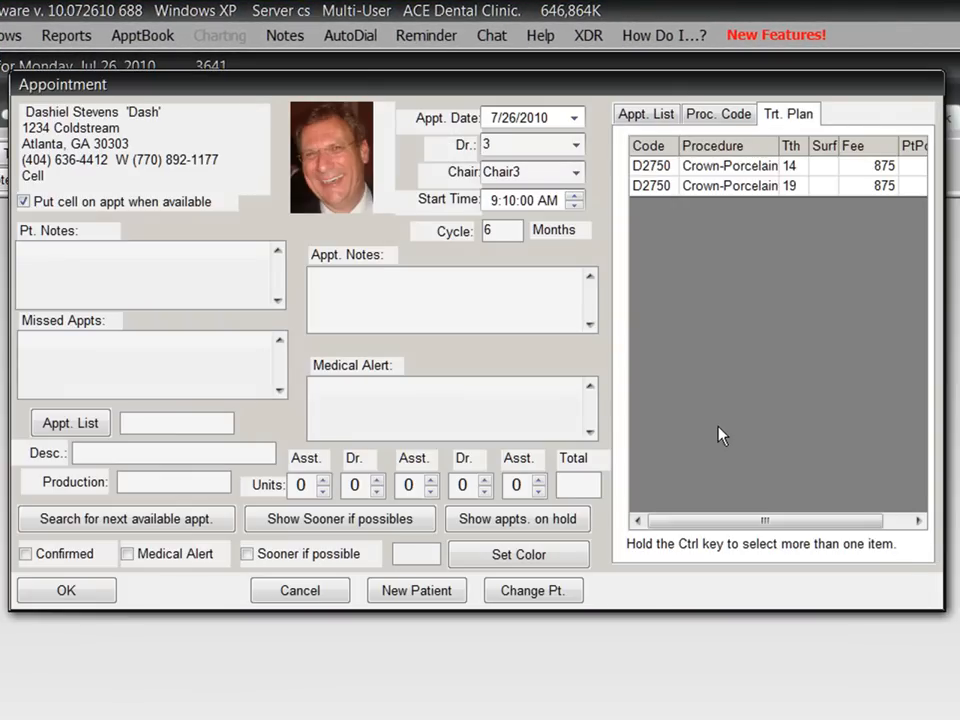
{"action": "left_click", "coordinate": [748, 164]}
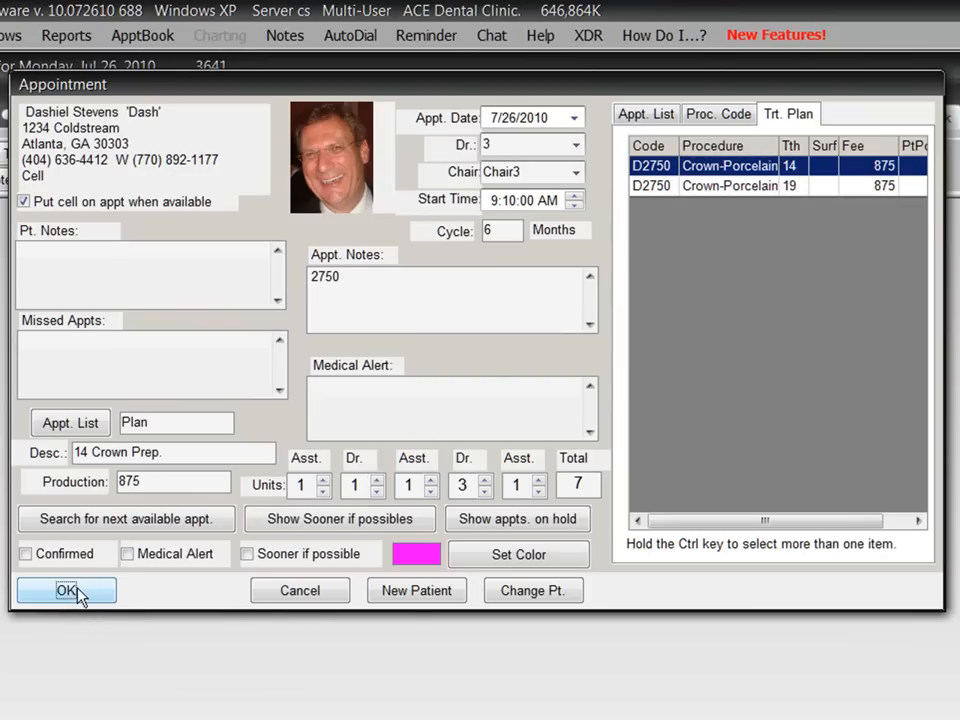
{"action": "left_click", "coordinate": [66, 590]}
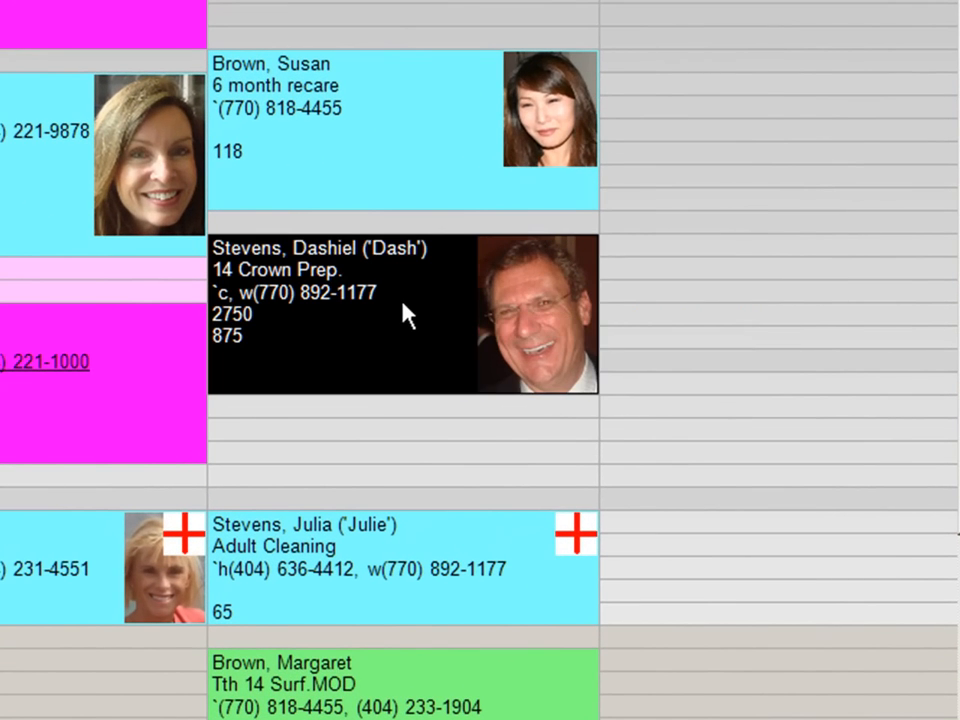
{"action": "right_click", "coordinate": [404, 316]}
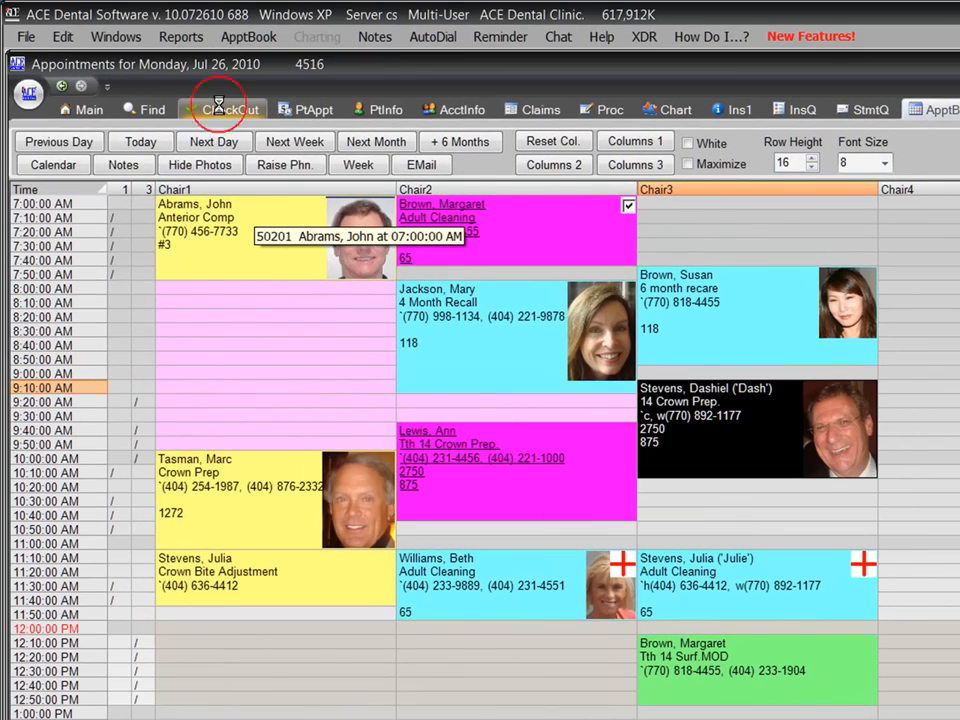
{"action": "left_click", "coordinate": [232, 110]}
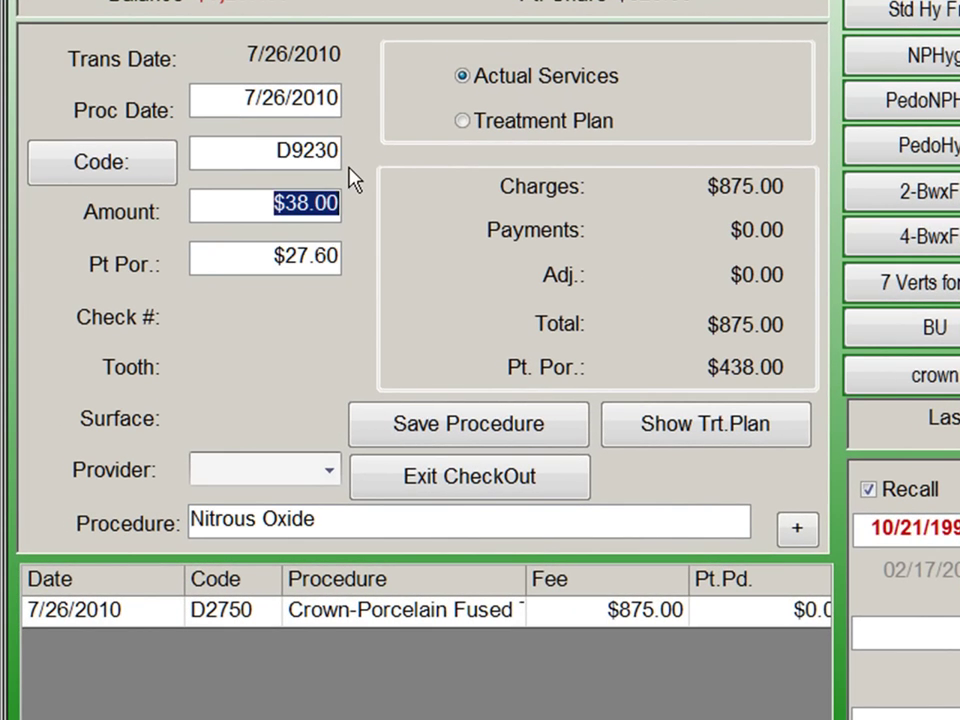
{"action": "left_click", "coordinate": [468, 424]}
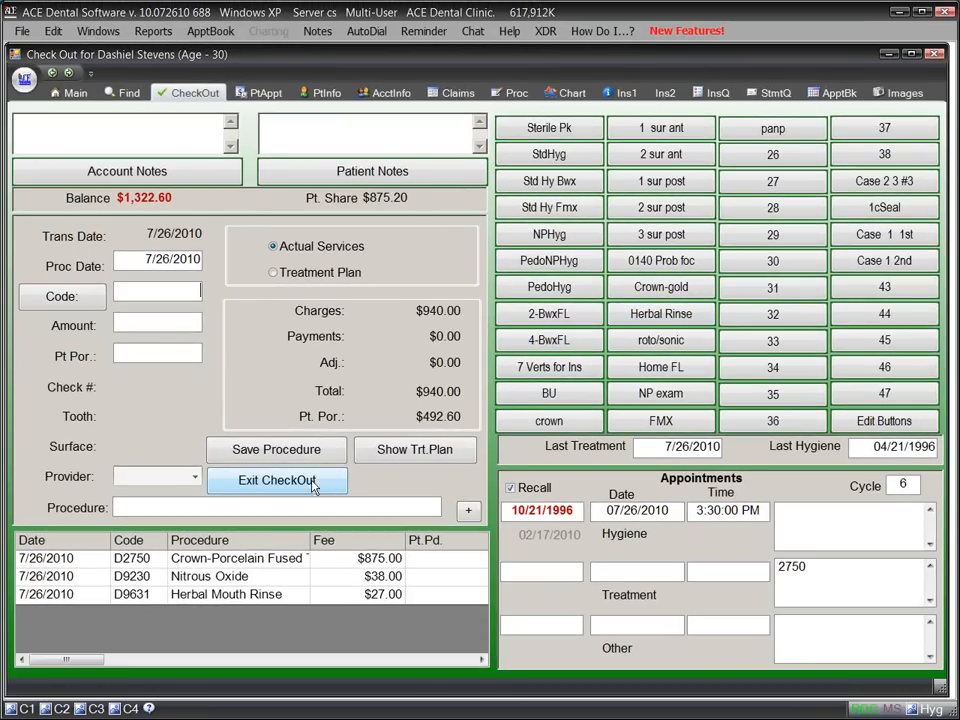
{"action": "mouse_move", "coordinate": [284, 480]}
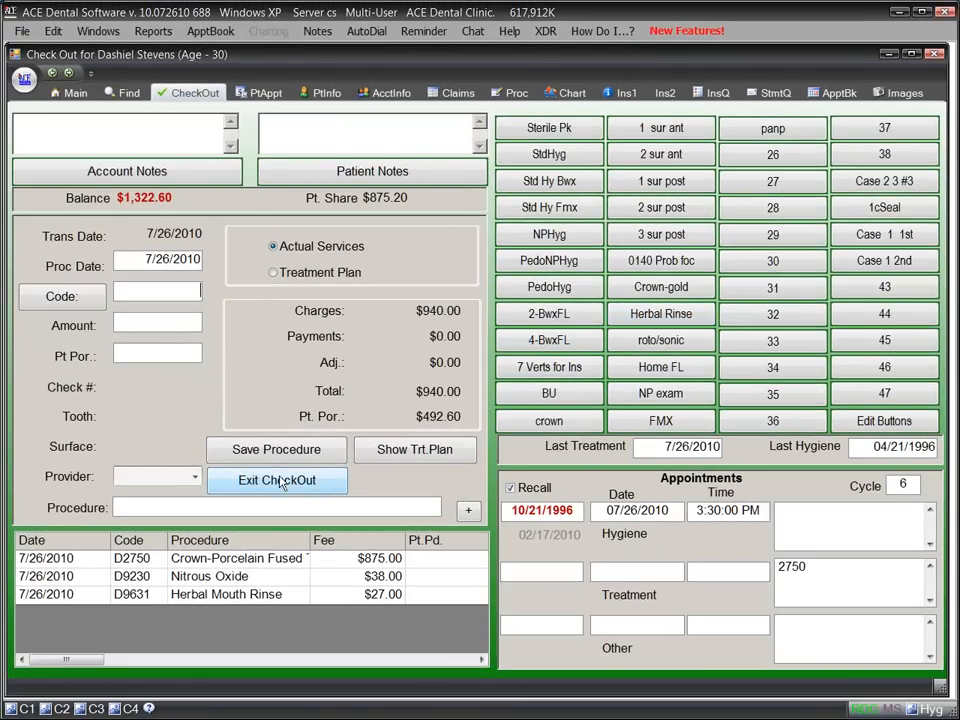
Post the $400 check payment to the ledger and finish checkout, bringing up the insurance submittal.
{"action": "type", "text": "pay"}
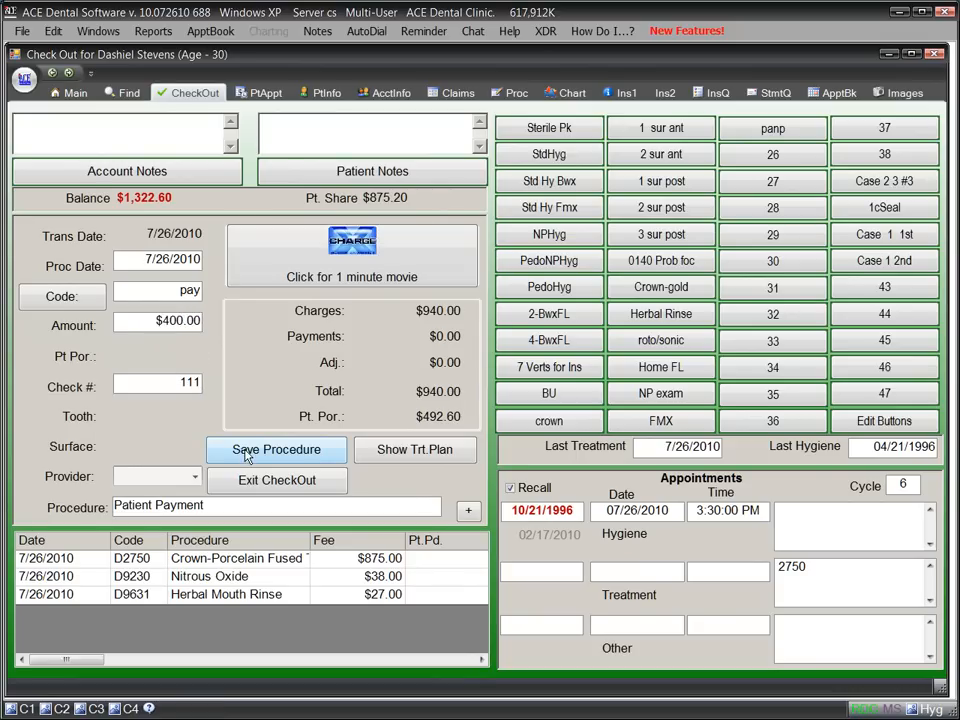
{"action": "left_click", "coordinate": [276, 450]}
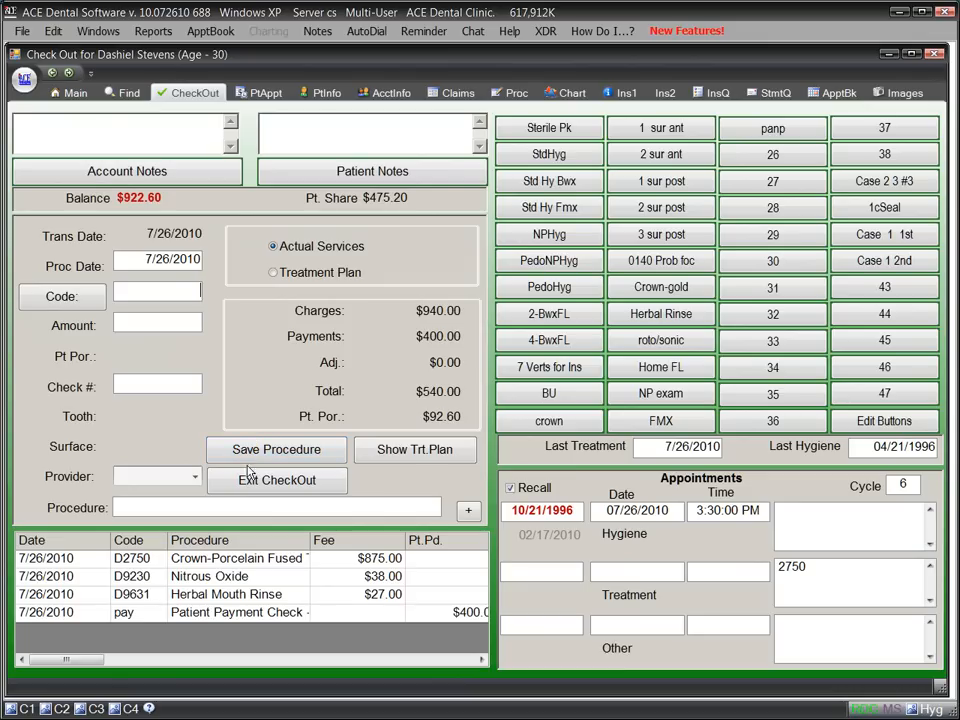
{"action": "left_click", "coordinate": [276, 480]}
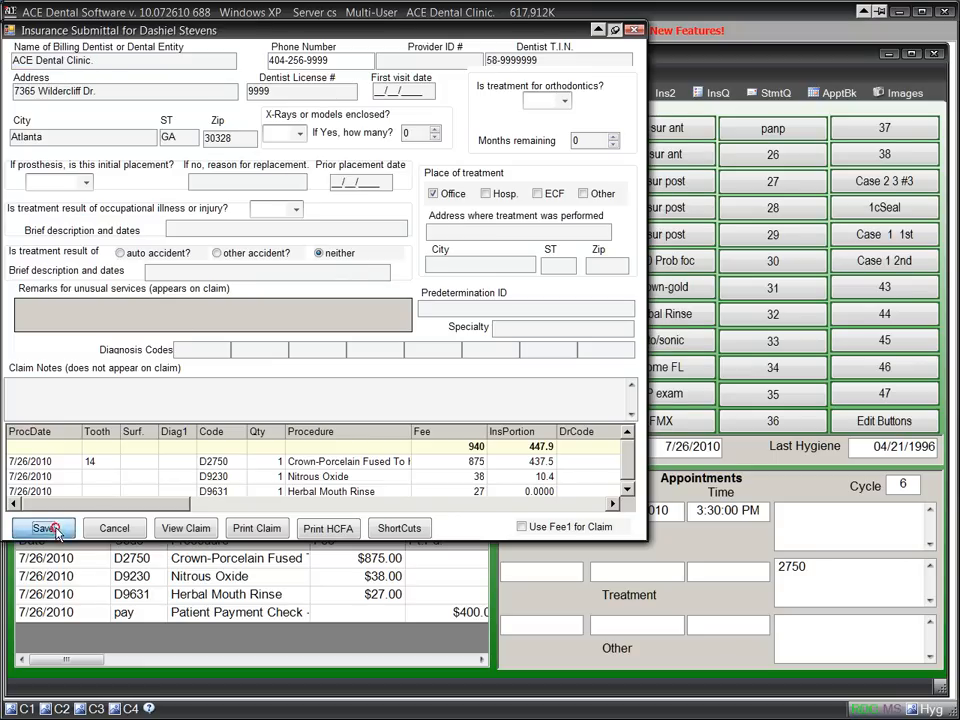
{"action": "left_click", "coordinate": [44, 528]}
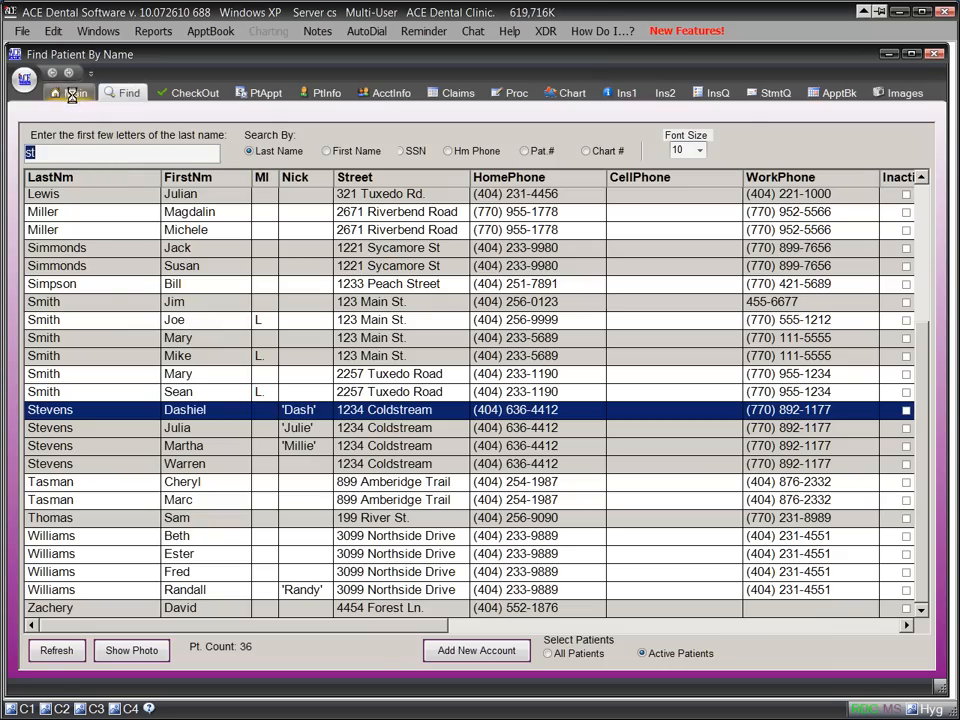
{"action": "double_click", "coordinate": [92, 408]}
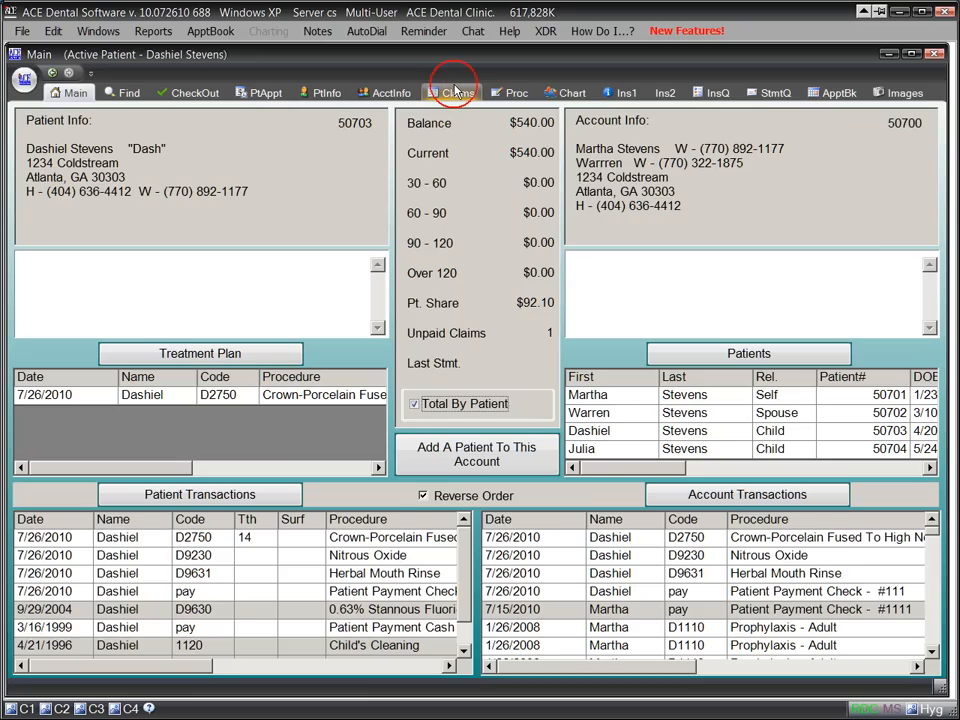
{"action": "left_click", "coordinate": [454, 92]}
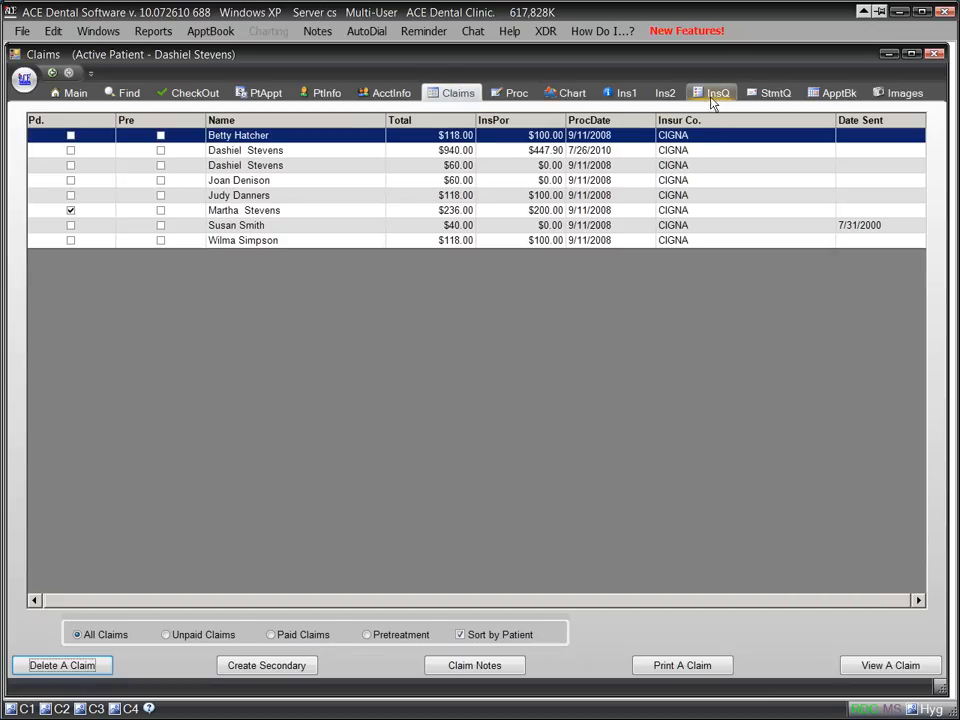
View the unsent insurance claims queue listing the $940 CIGNA claim.
{"action": "left_click", "coordinate": [718, 92]}
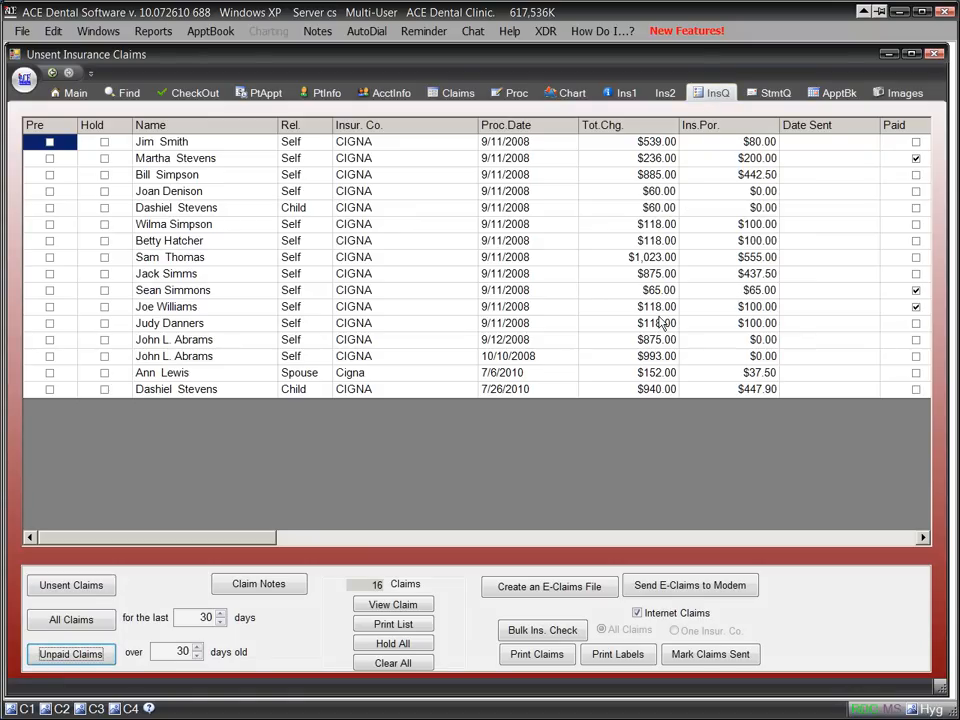
{"action": "mouse_move", "coordinate": [612, 456]}
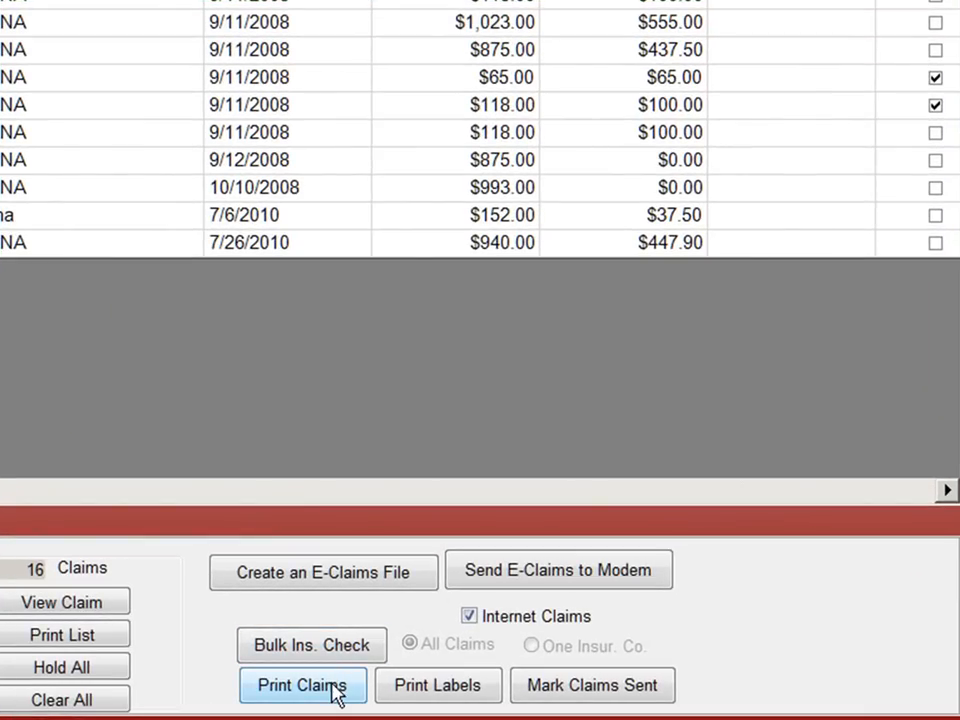
{"action": "mouse_move", "coordinate": [322, 582]}
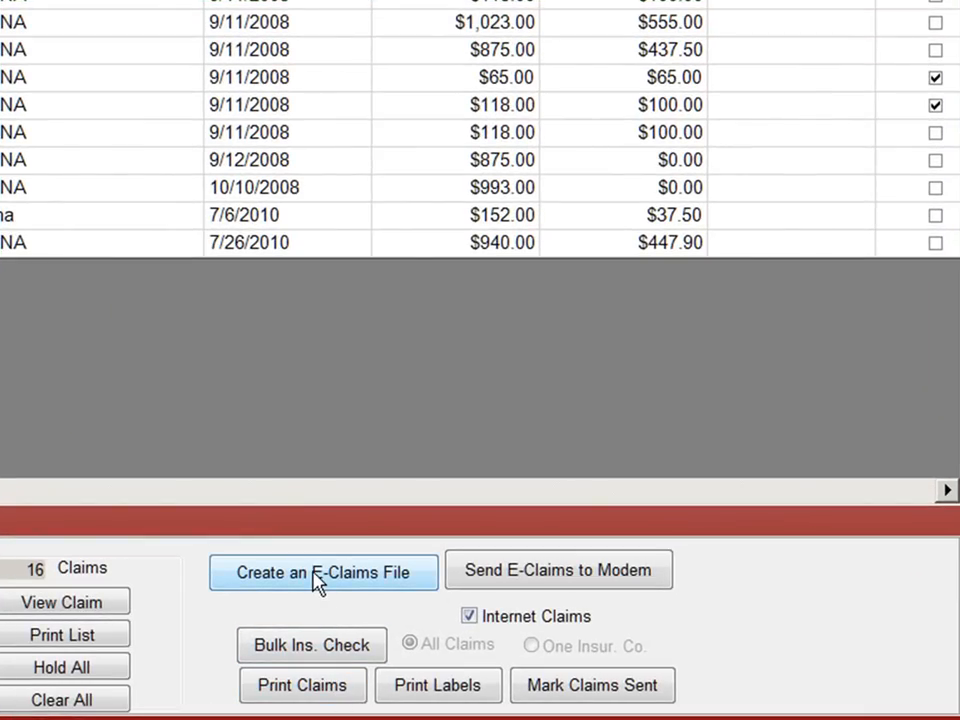
{"action": "mouse_move", "coordinate": [320, 572]}
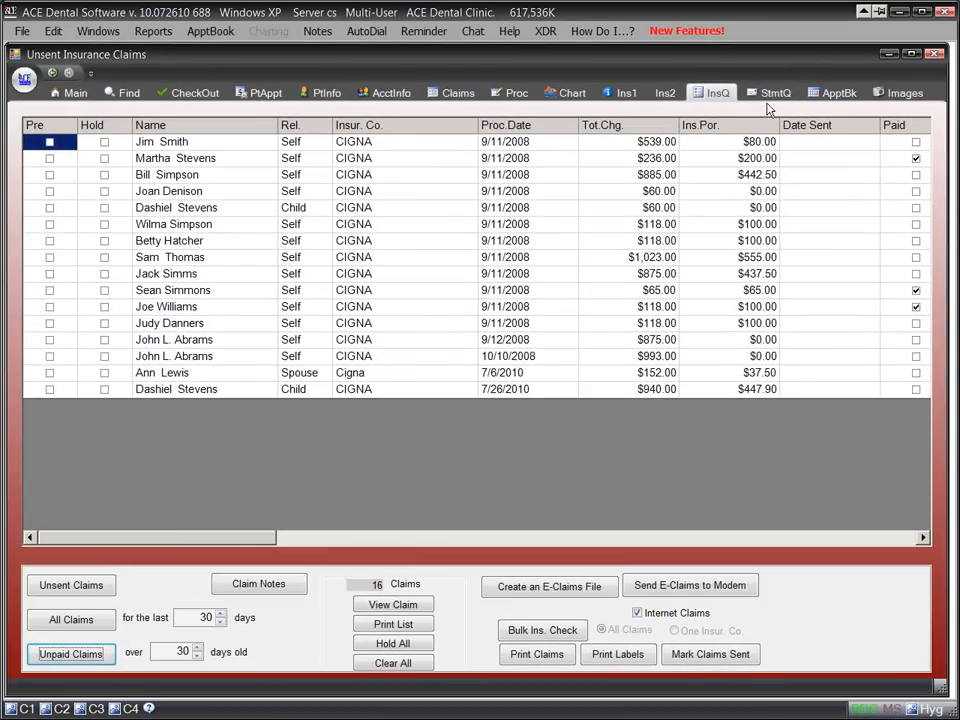
Review the statement print queue, then return to the Find Patient by Name list.
{"action": "left_click", "coordinate": [776, 92]}
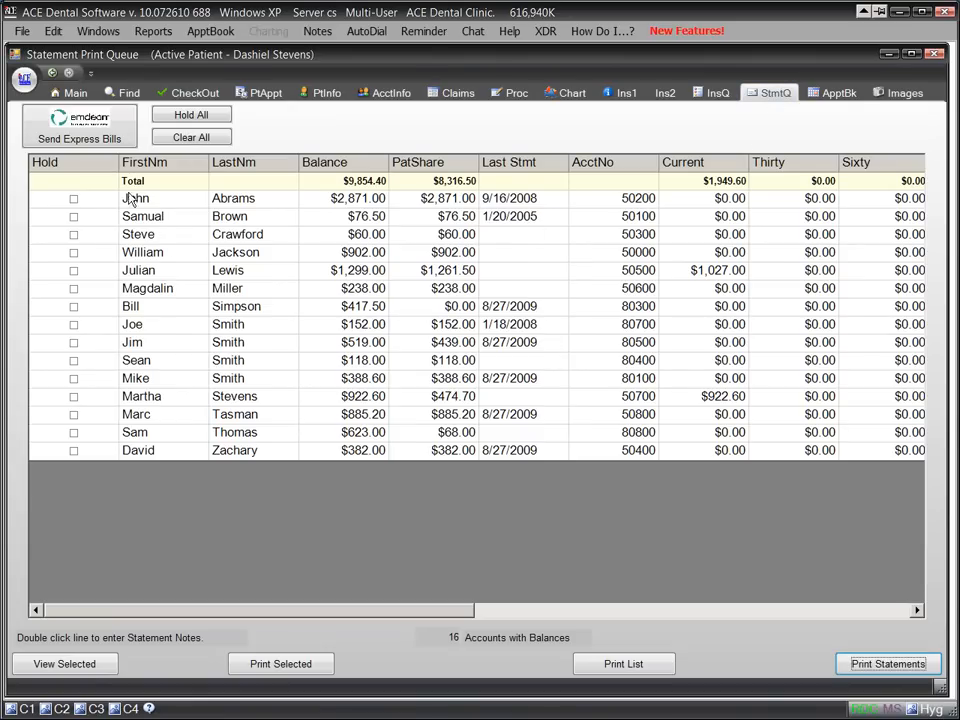
{"action": "mouse_move", "coordinate": [78, 140]}
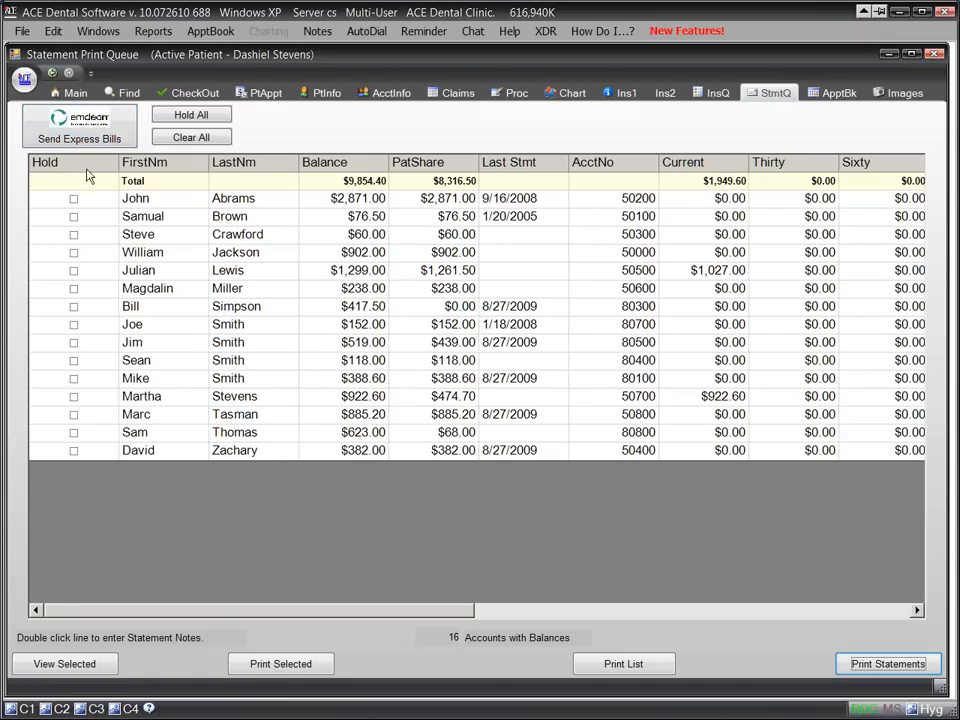
{"action": "mouse_move", "coordinate": [156, 202]}
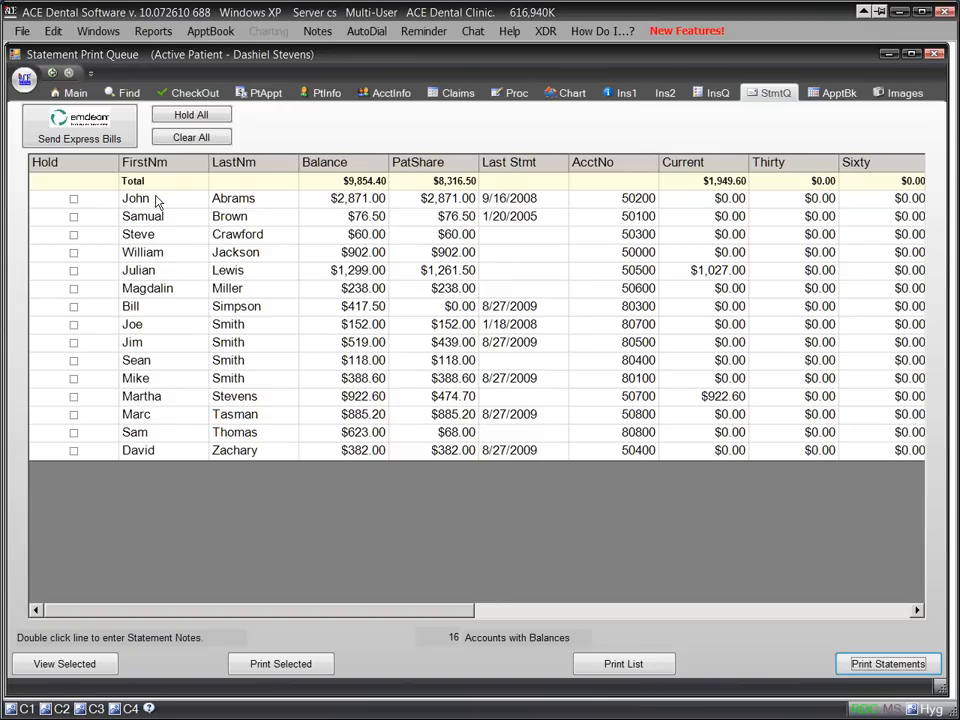
{"action": "mouse_move", "coordinate": [204, 210]}
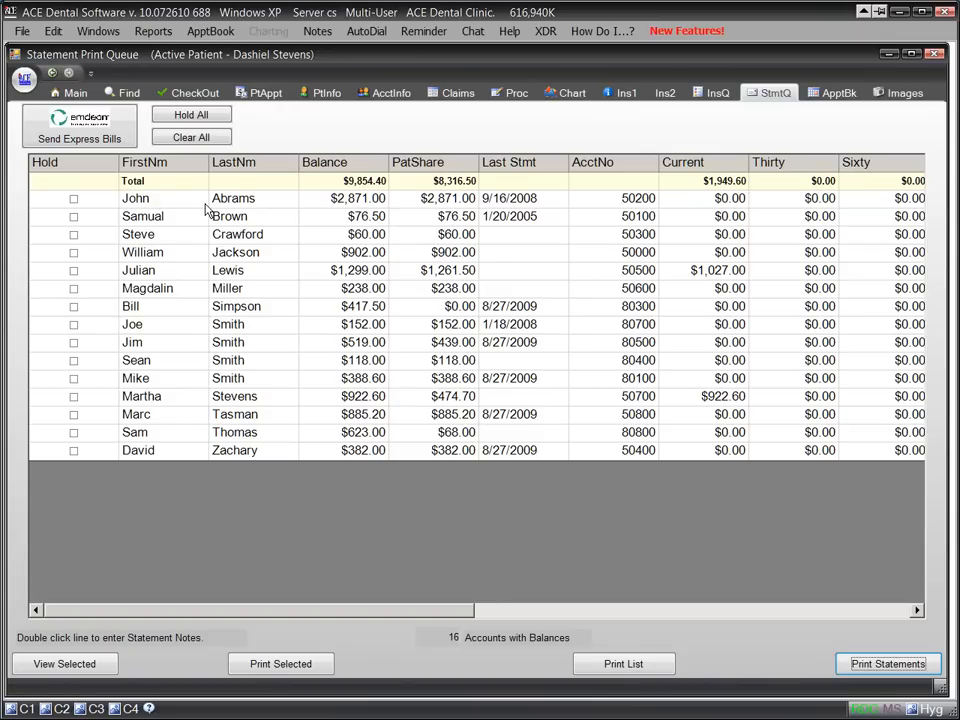
{"action": "mouse_move", "coordinate": [364, 216]}
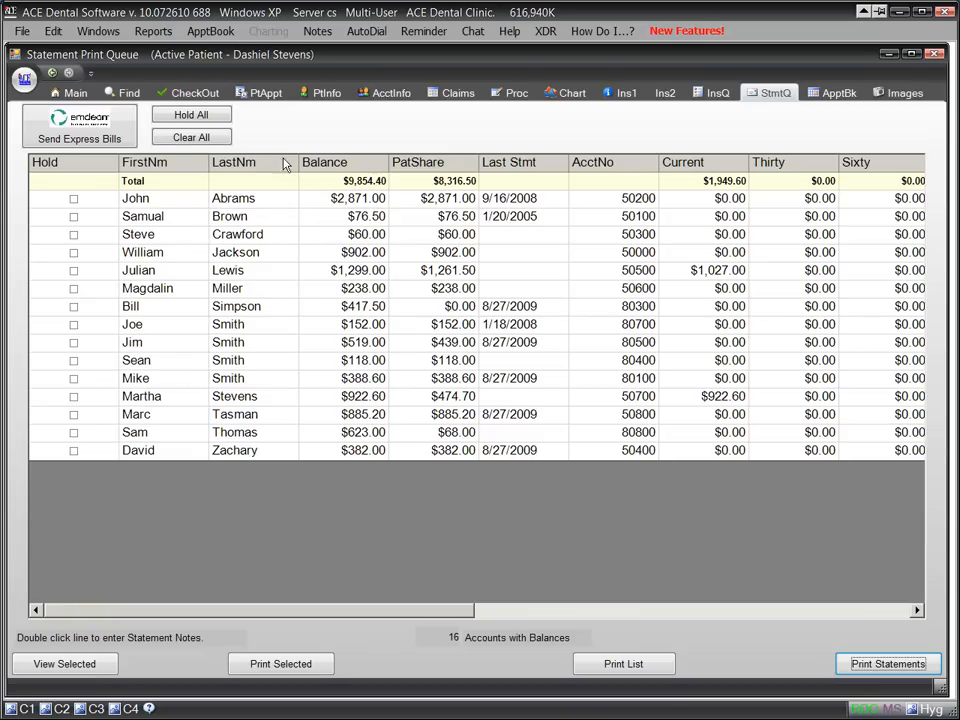
{"action": "left_click", "coordinate": [122, 92]}
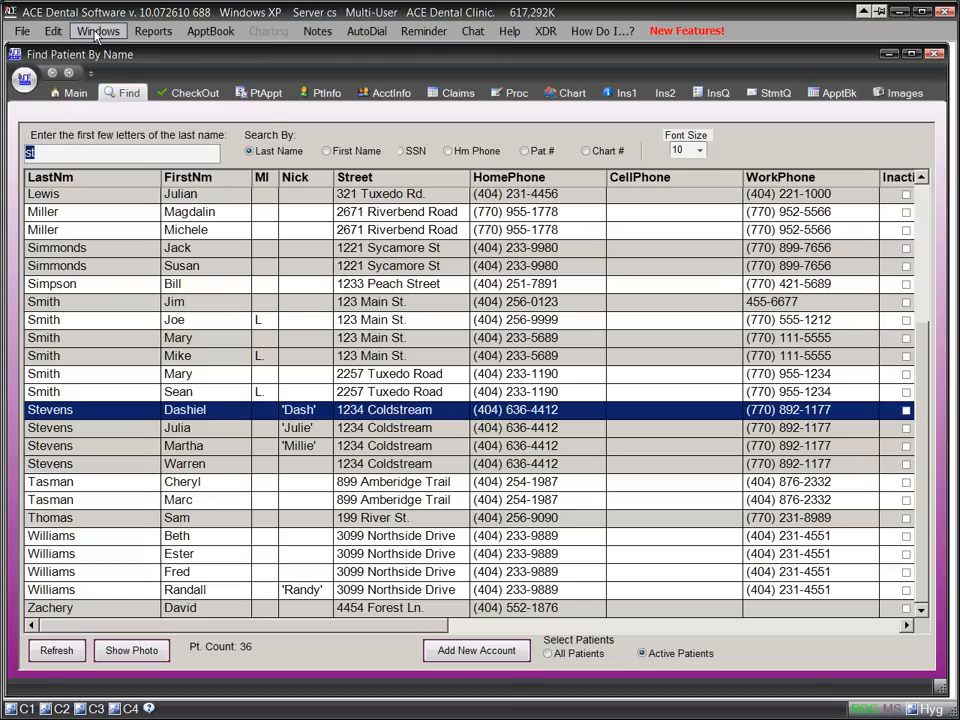
{"action": "left_click", "coordinate": [96, 36]}
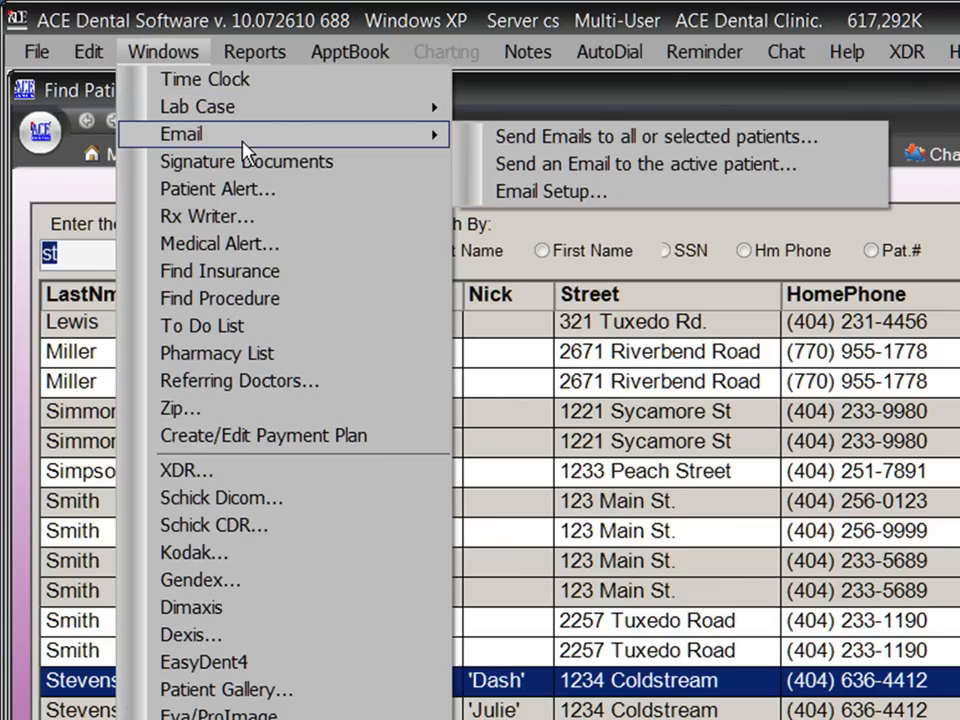
{"action": "mouse_move", "coordinate": [248, 140]}
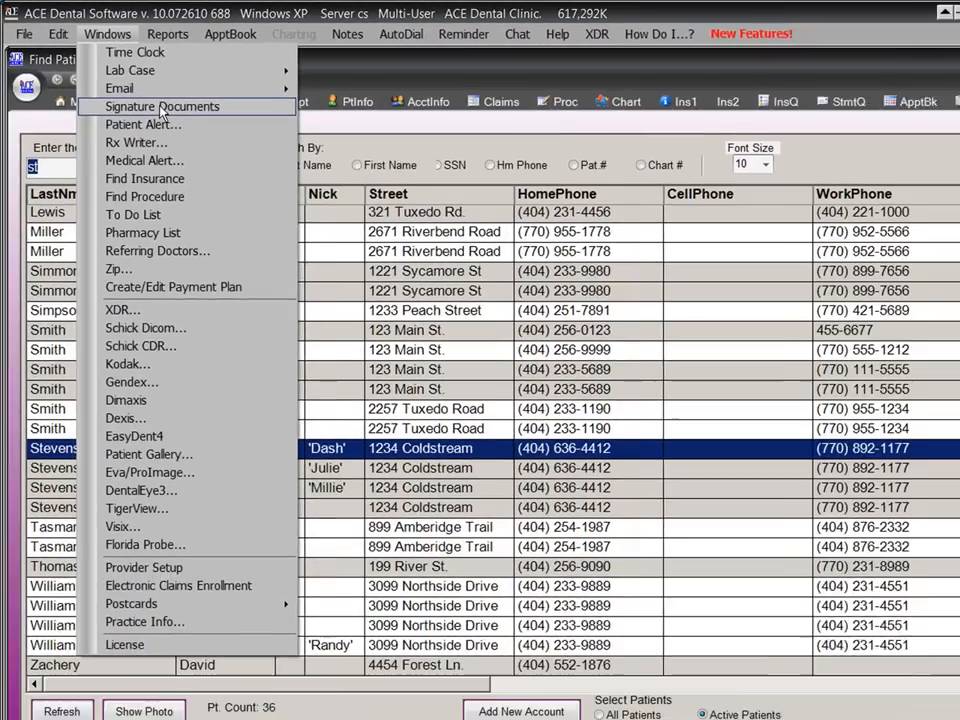
{"action": "left_click", "coordinate": [164, 106]}
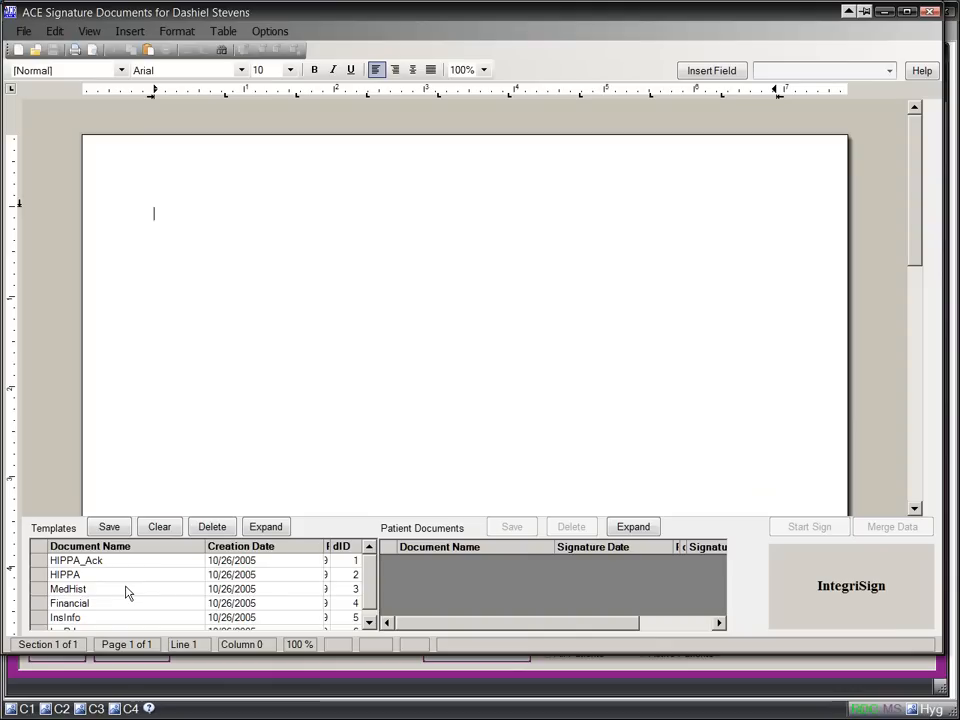
{"action": "left_click", "coordinate": [70, 588]}
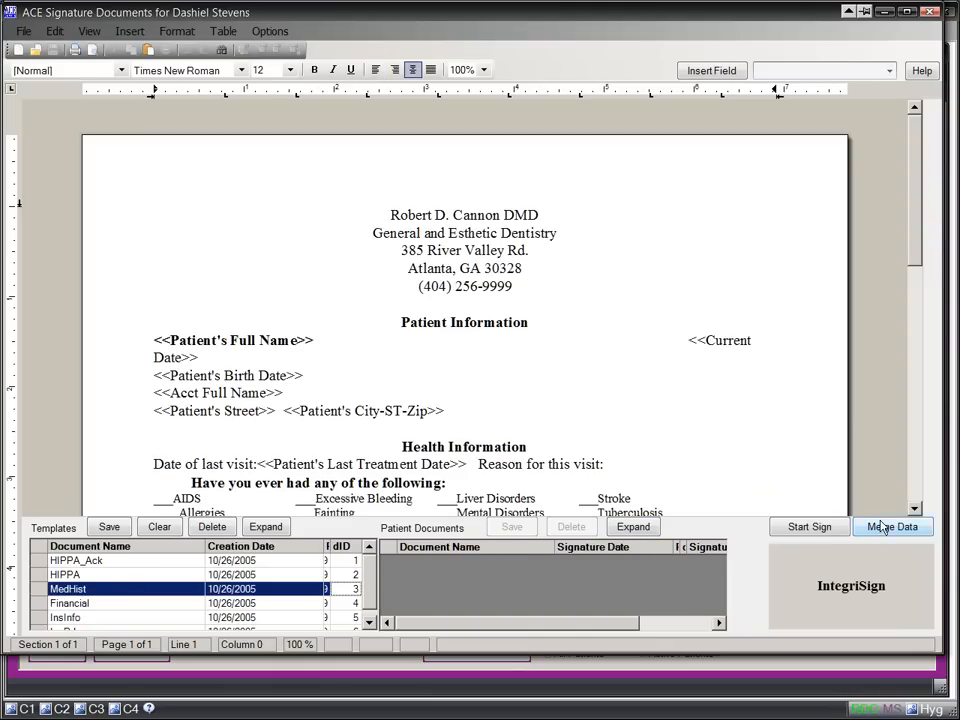
{"action": "left_click", "coordinate": [892, 526]}
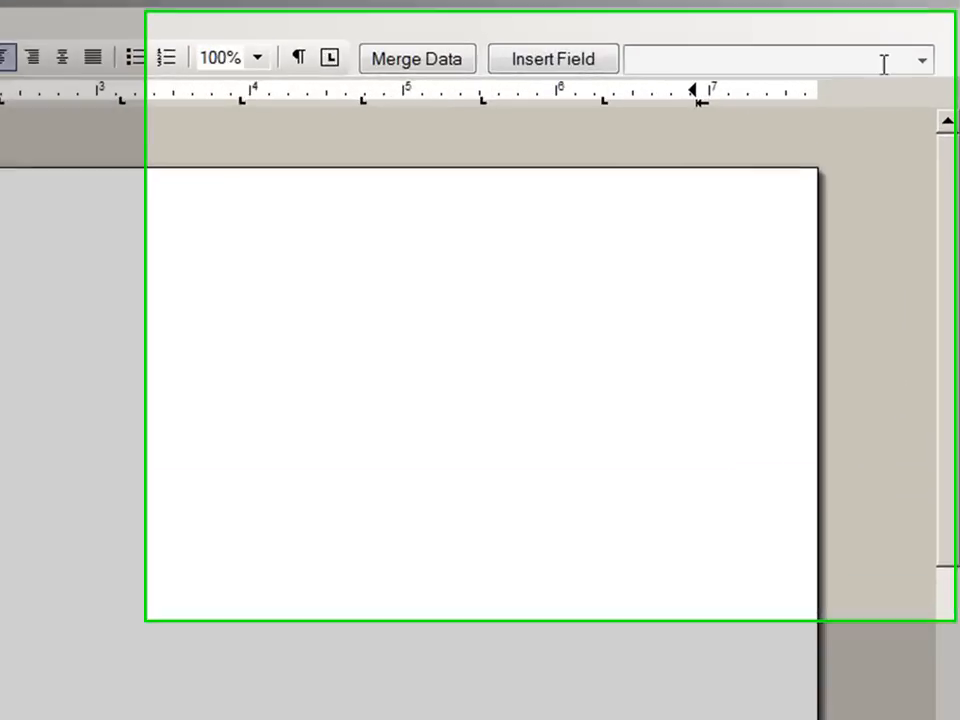
Insert a Current Date merge field into the blank letter, then select the name and address field.
{"action": "left_click", "coordinate": [918, 60]}
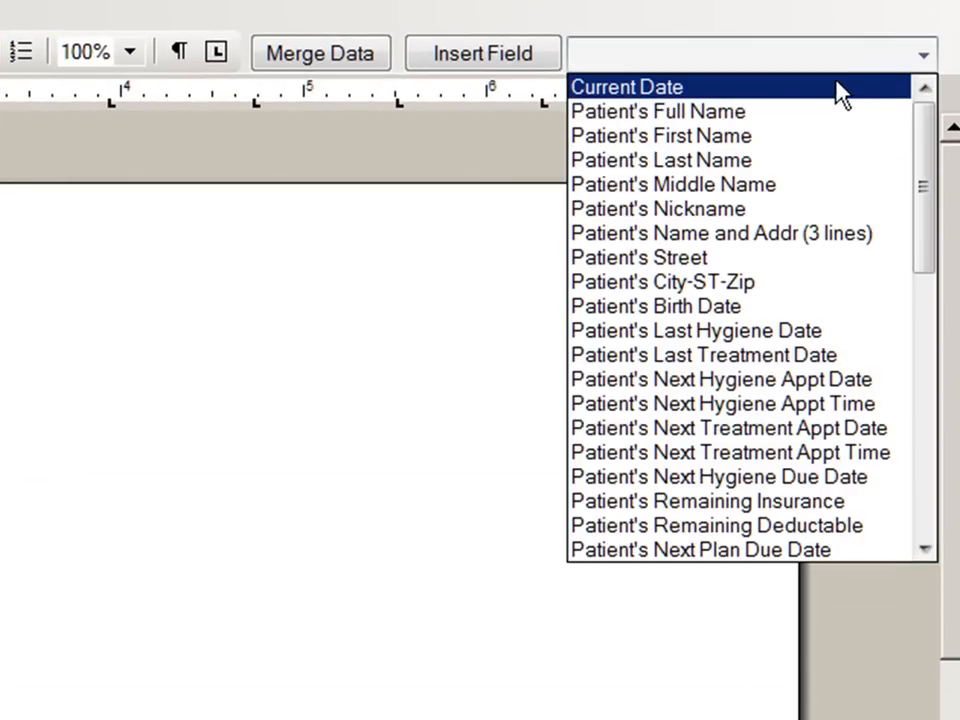
{"action": "left_click", "coordinate": [636, 86]}
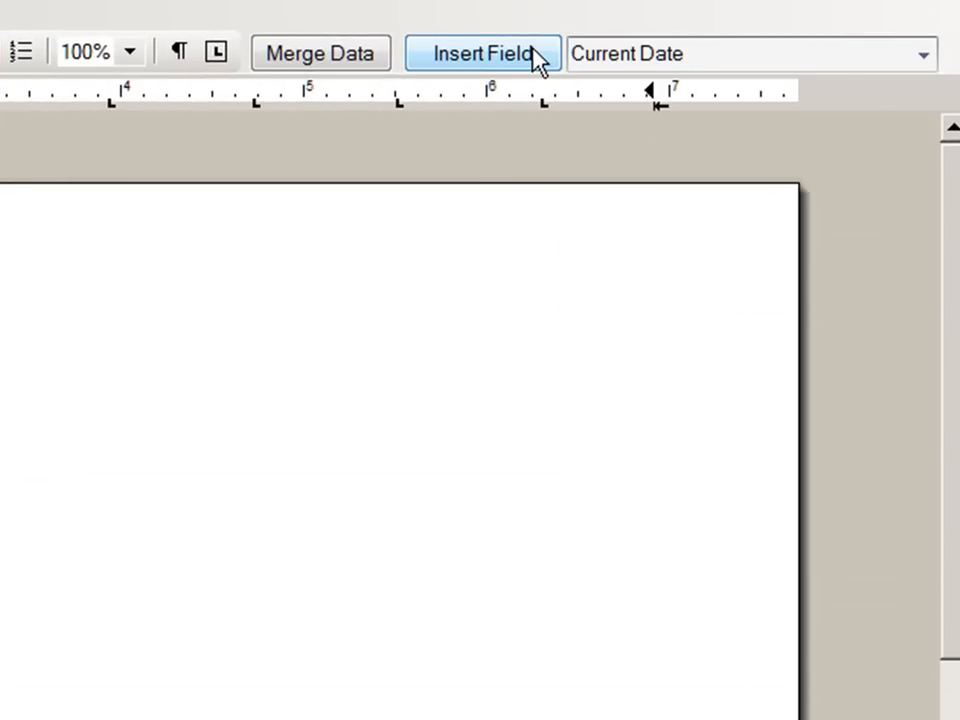
{"action": "left_click", "coordinate": [486, 52]}
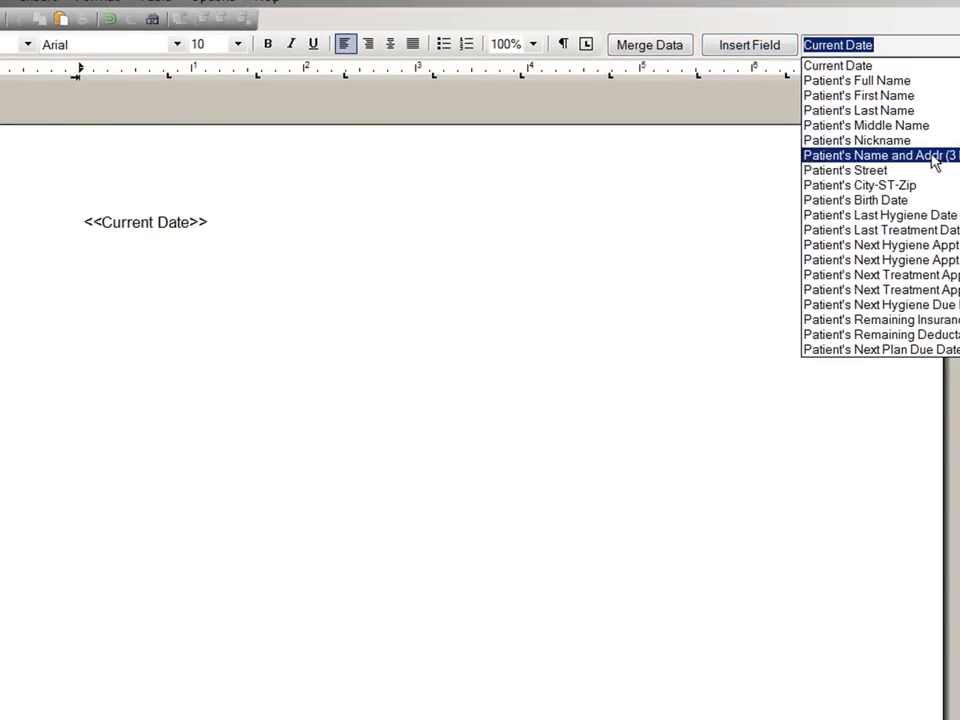
{"action": "left_click", "coordinate": [748, 44]}
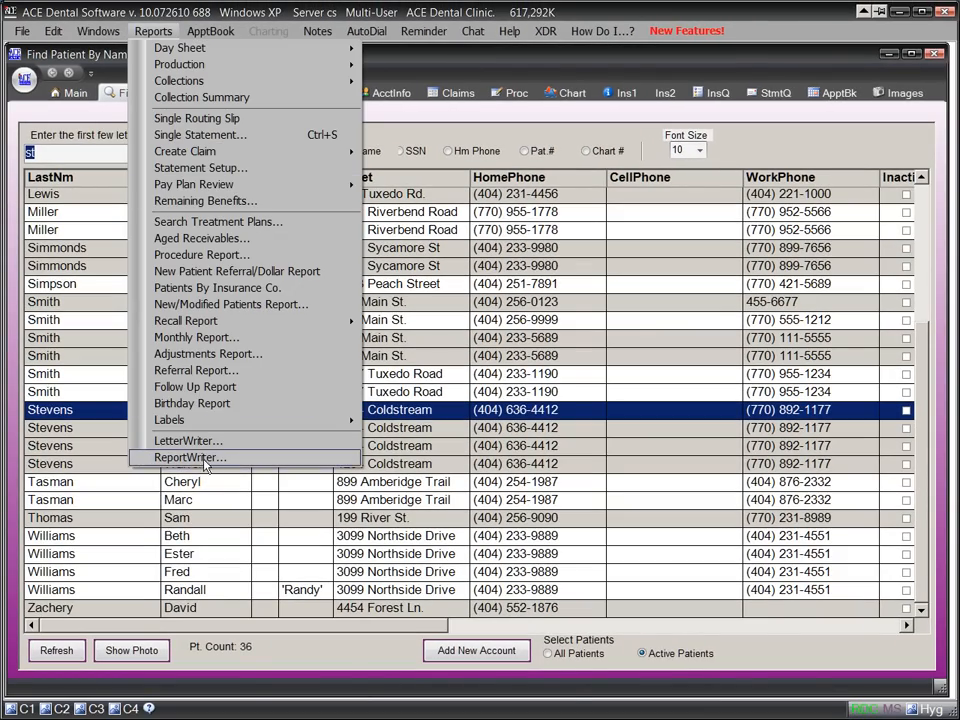
{"action": "left_click", "coordinate": [190, 456]}
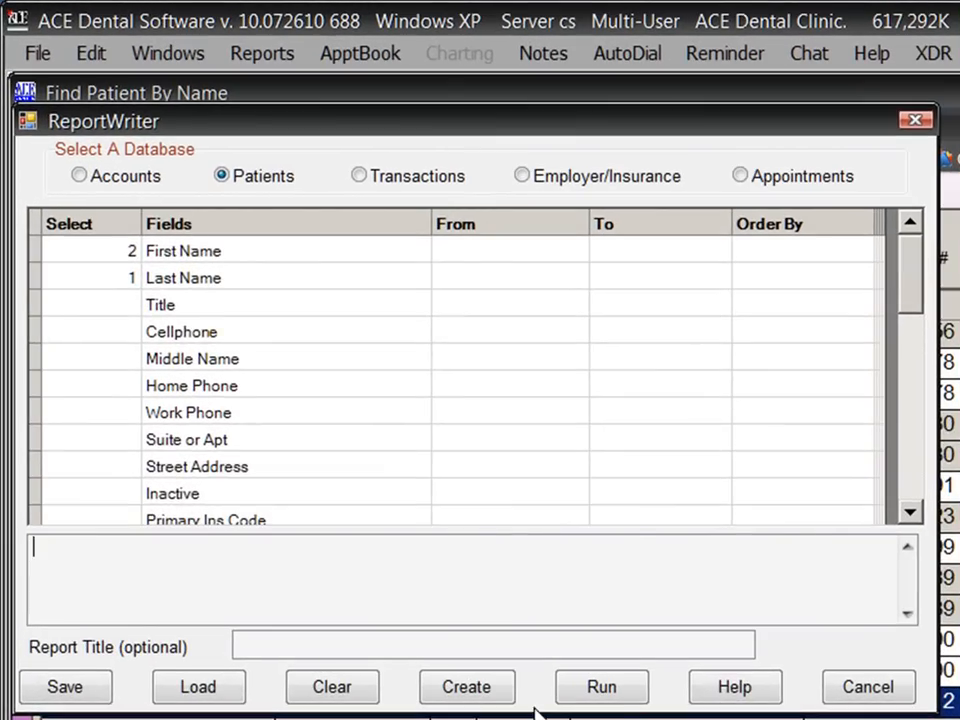
{"action": "left_click", "coordinate": [600, 686]}
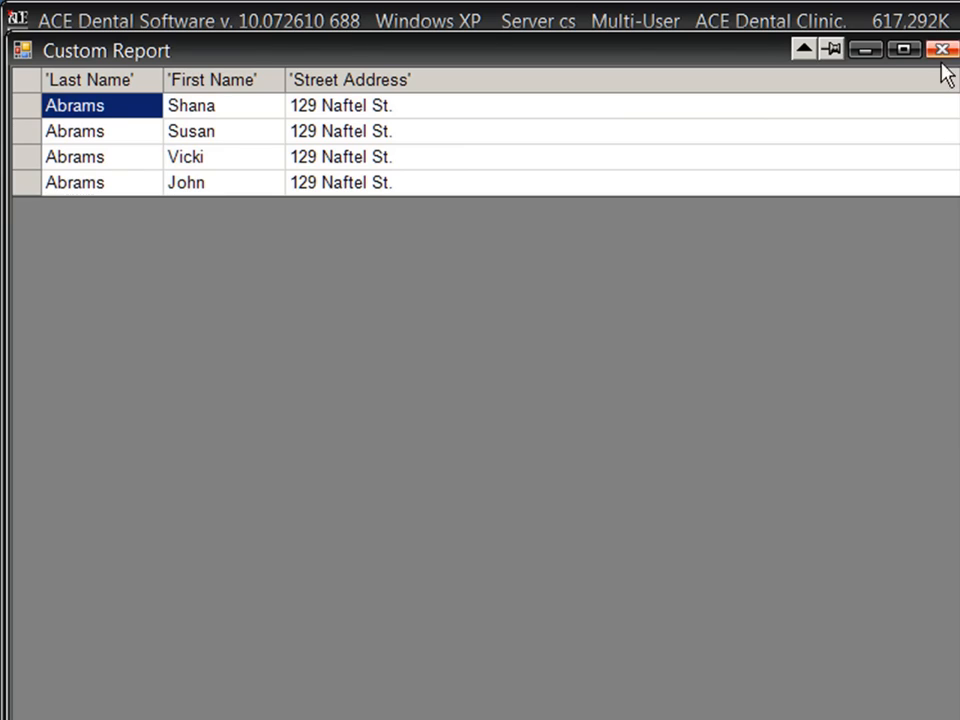
{"action": "left_click", "coordinate": [936, 46]}
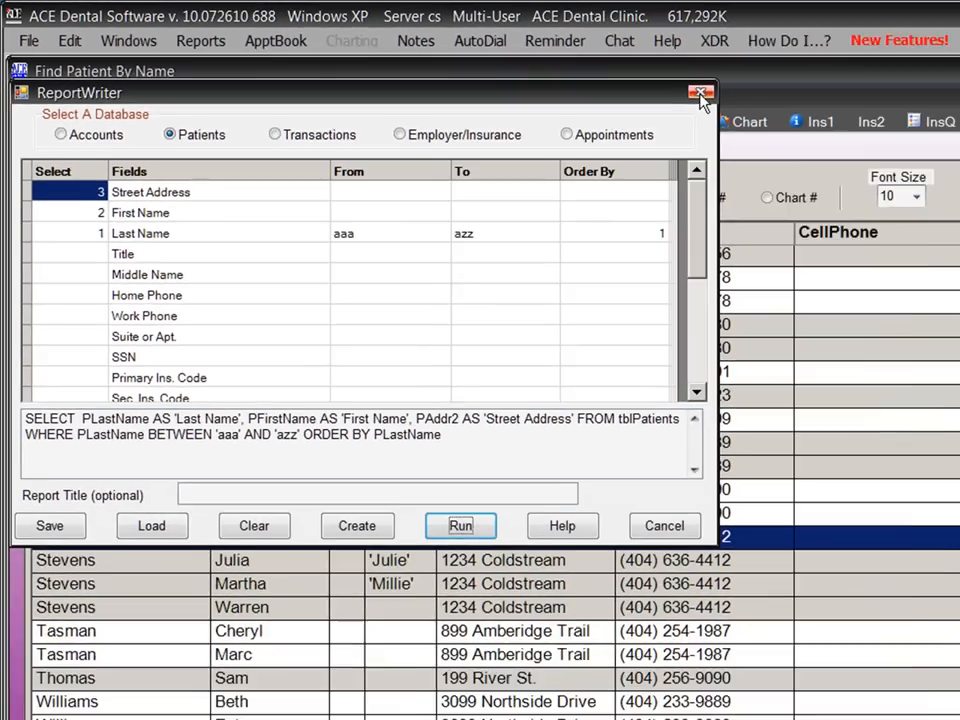
{"action": "left_click", "coordinate": [688, 92]}
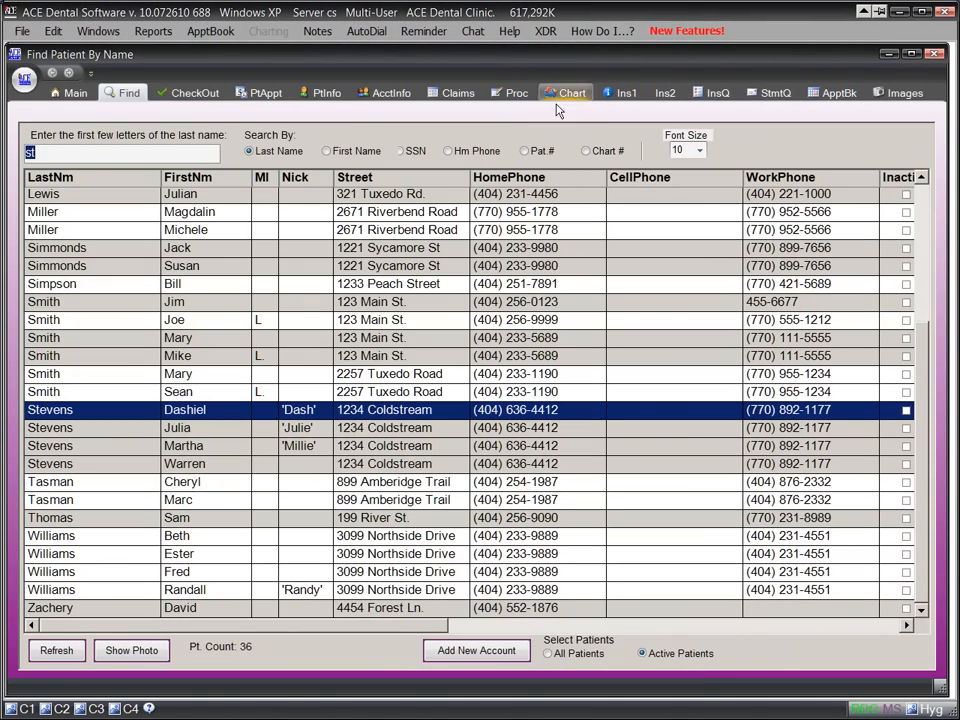